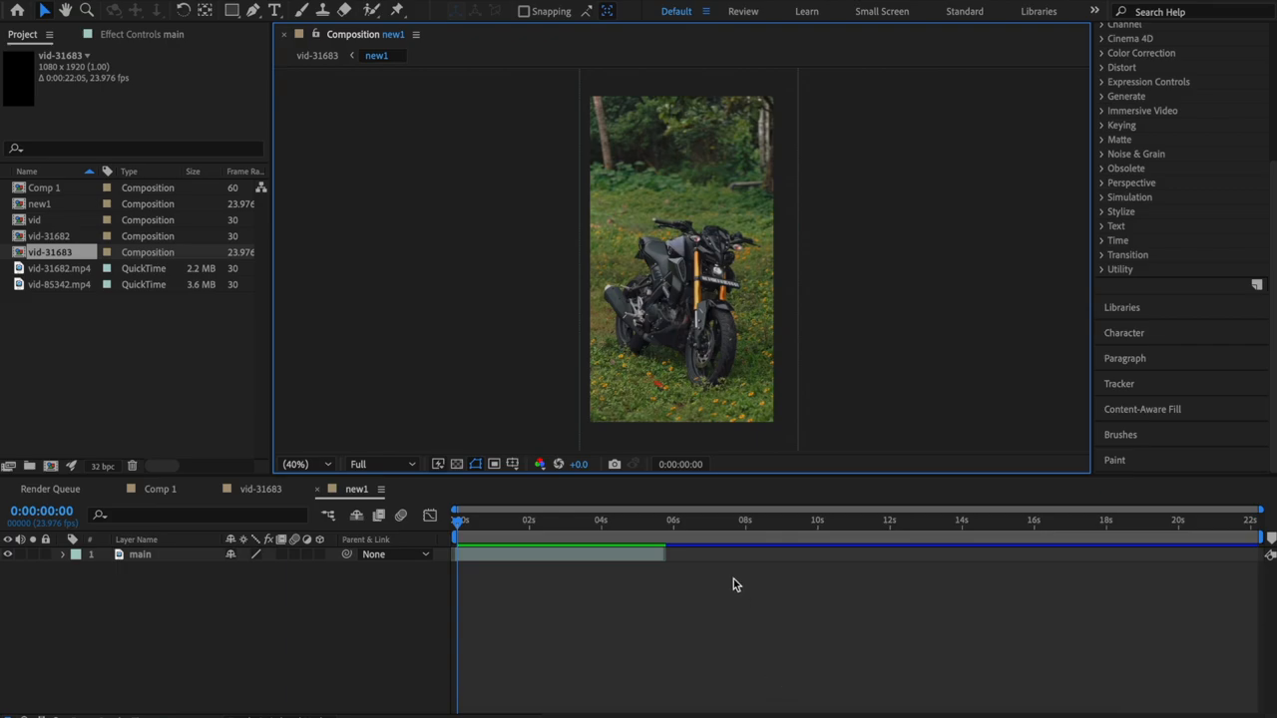
mouse_move(722, 558)
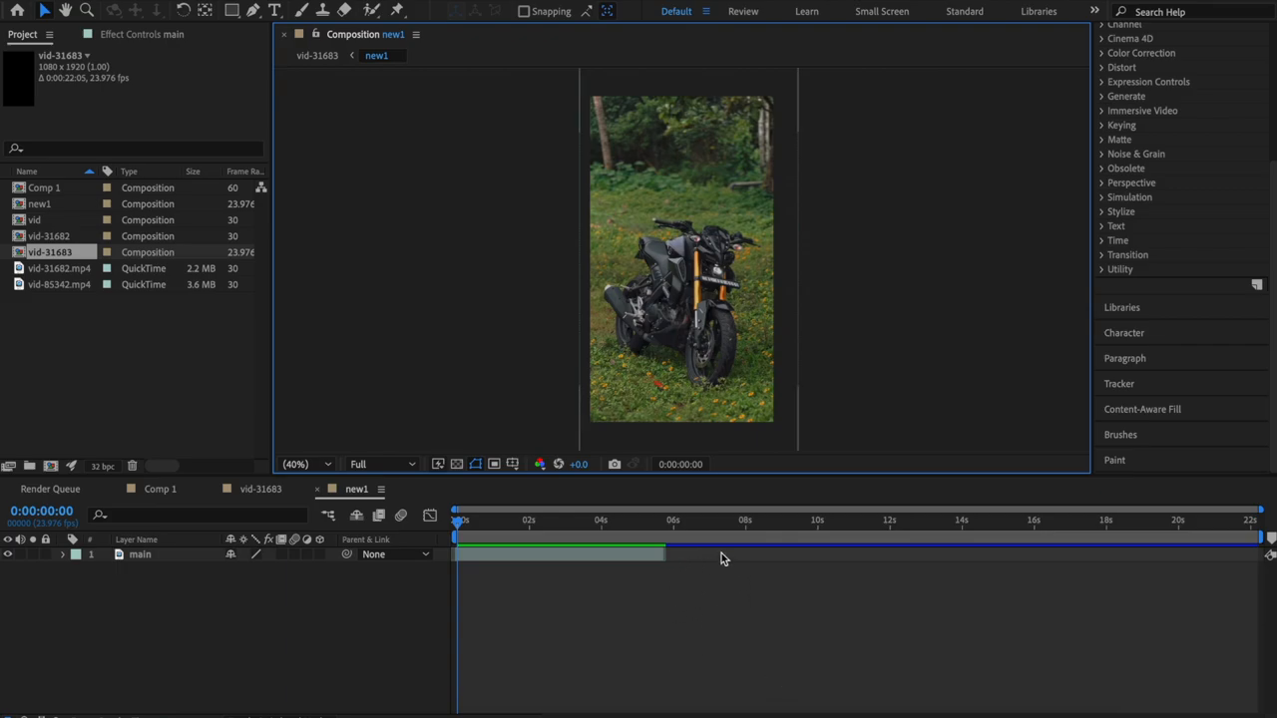
mouse_move(742, 578)
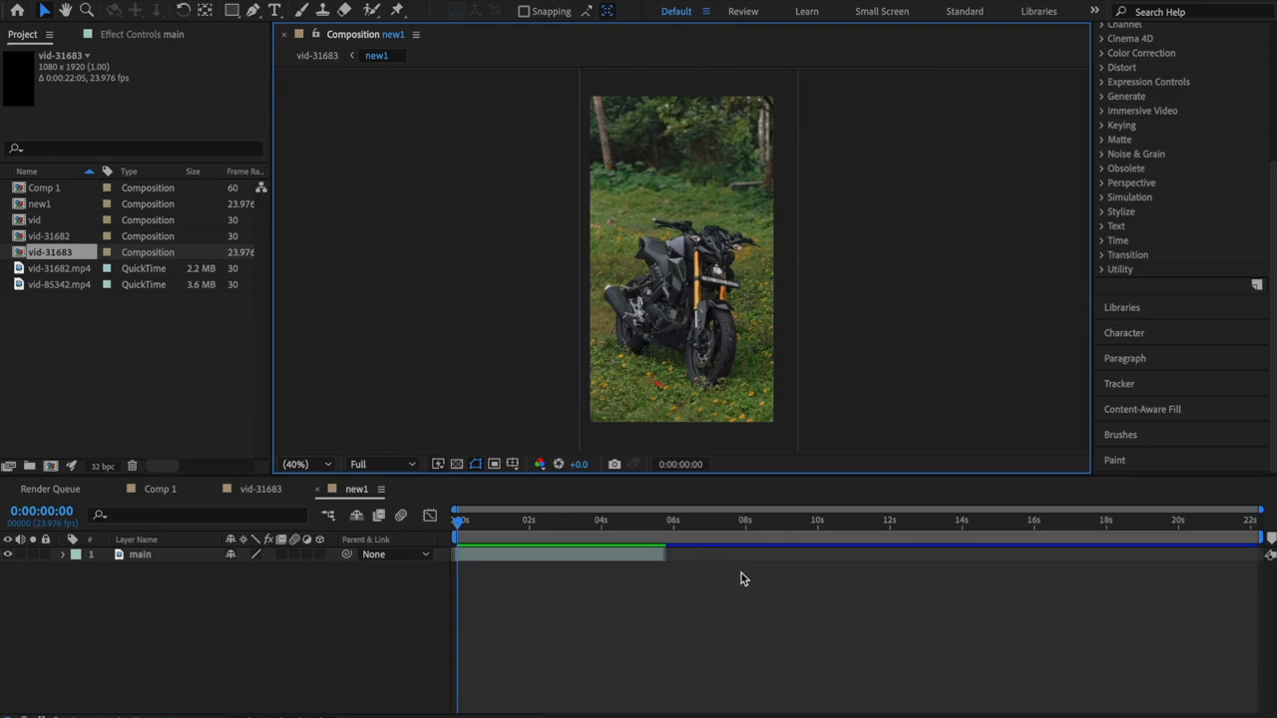
mouse_move(648, 596)
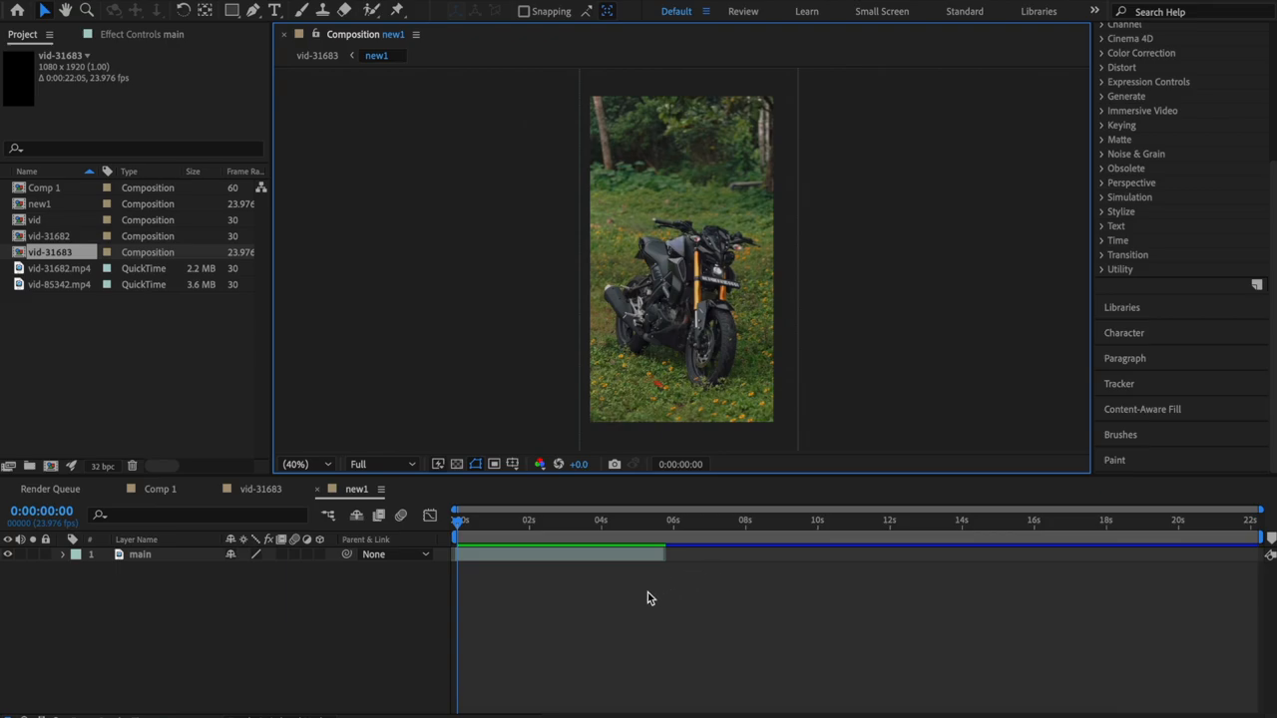
mouse_move(284, 643)
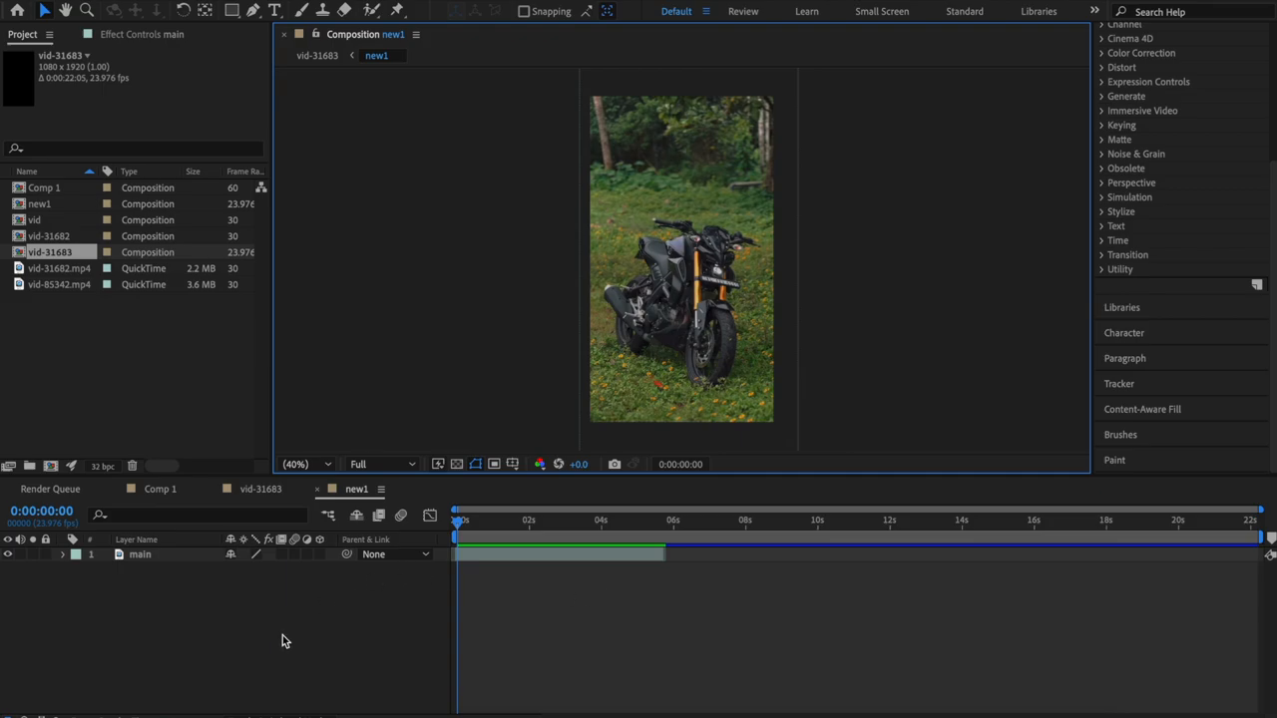
mouse_move(331, 655)
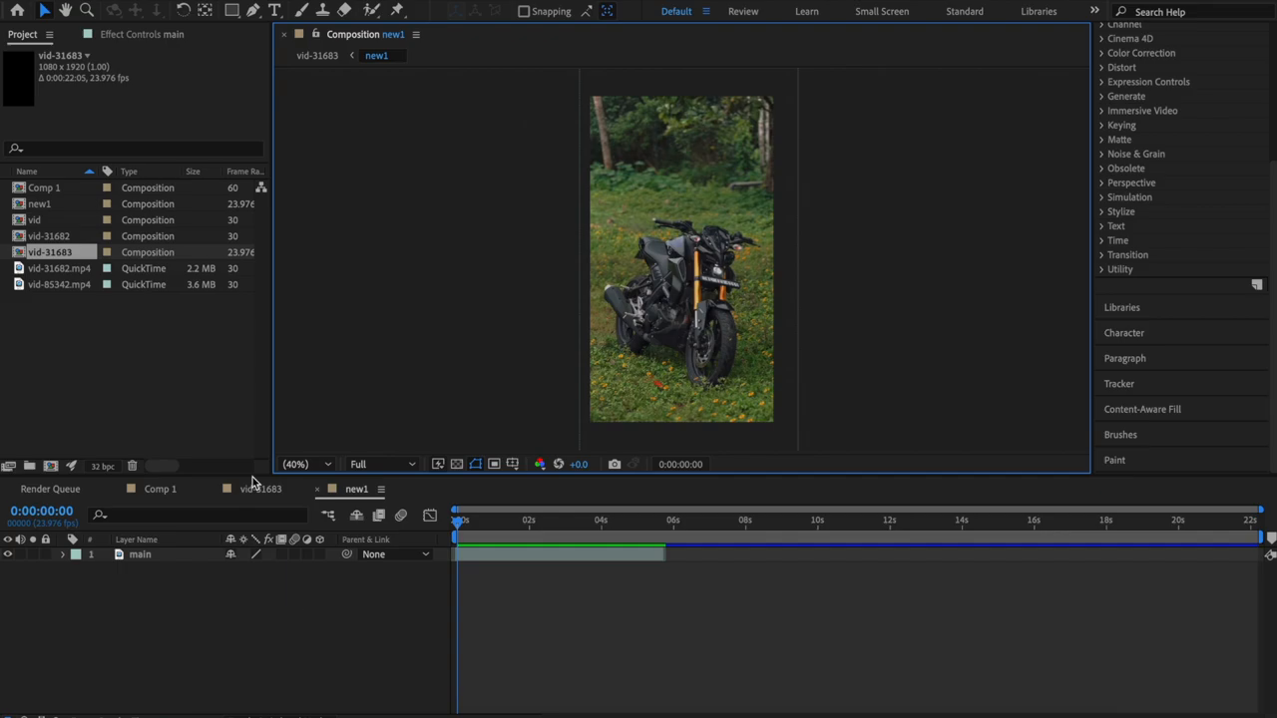
mouse_move(276, 688)
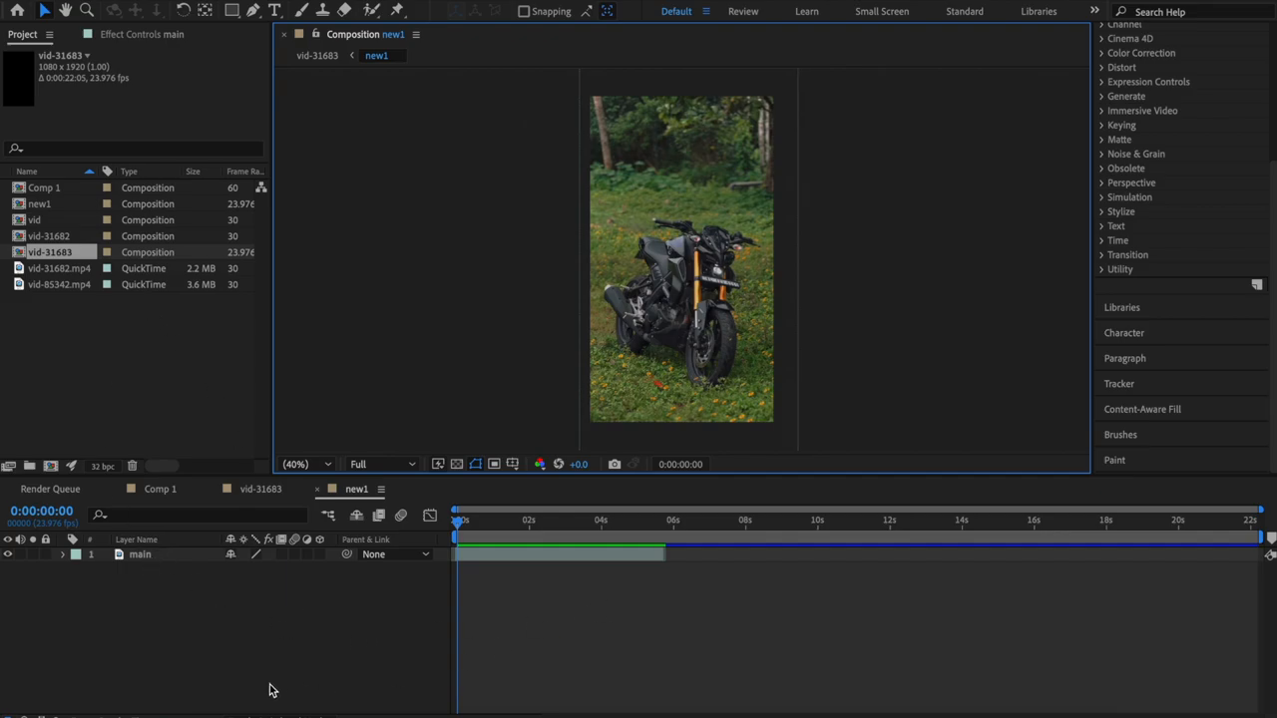
mouse_move(196, 571)
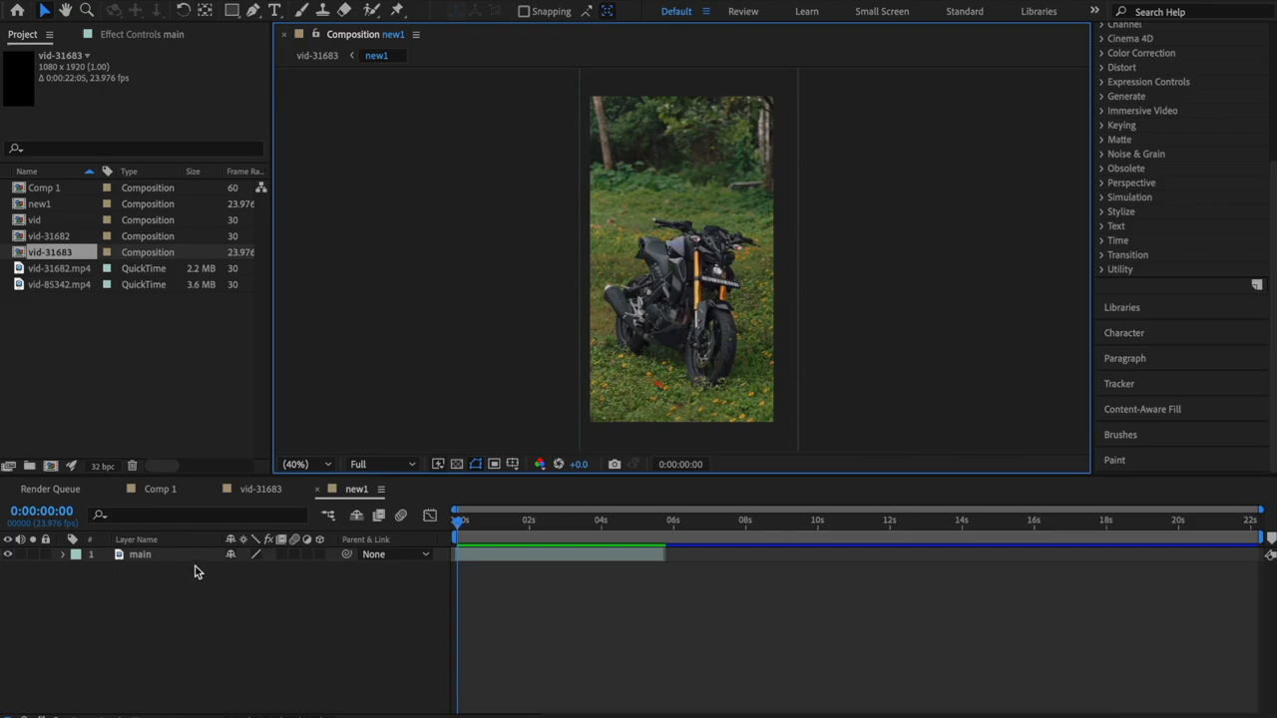
- Duplicate the main clip layer and rename the copy 'top layer'
click(140, 555)
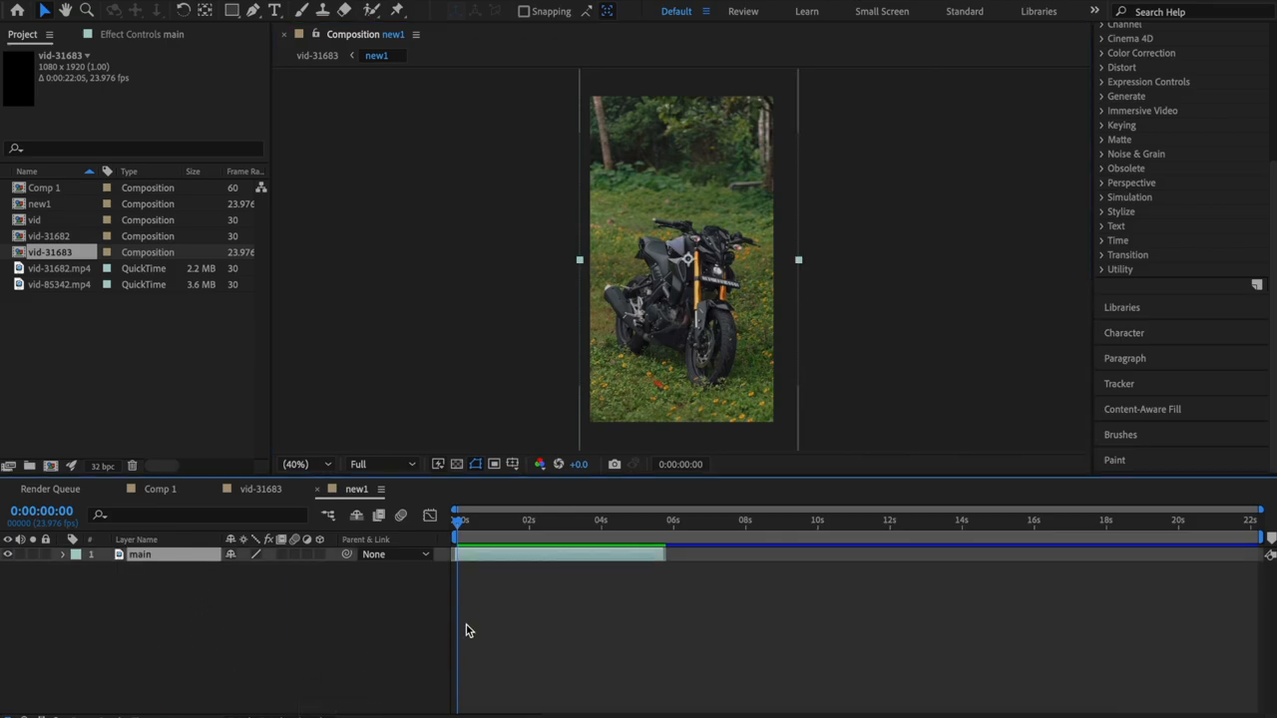
mouse_move(736, 534)
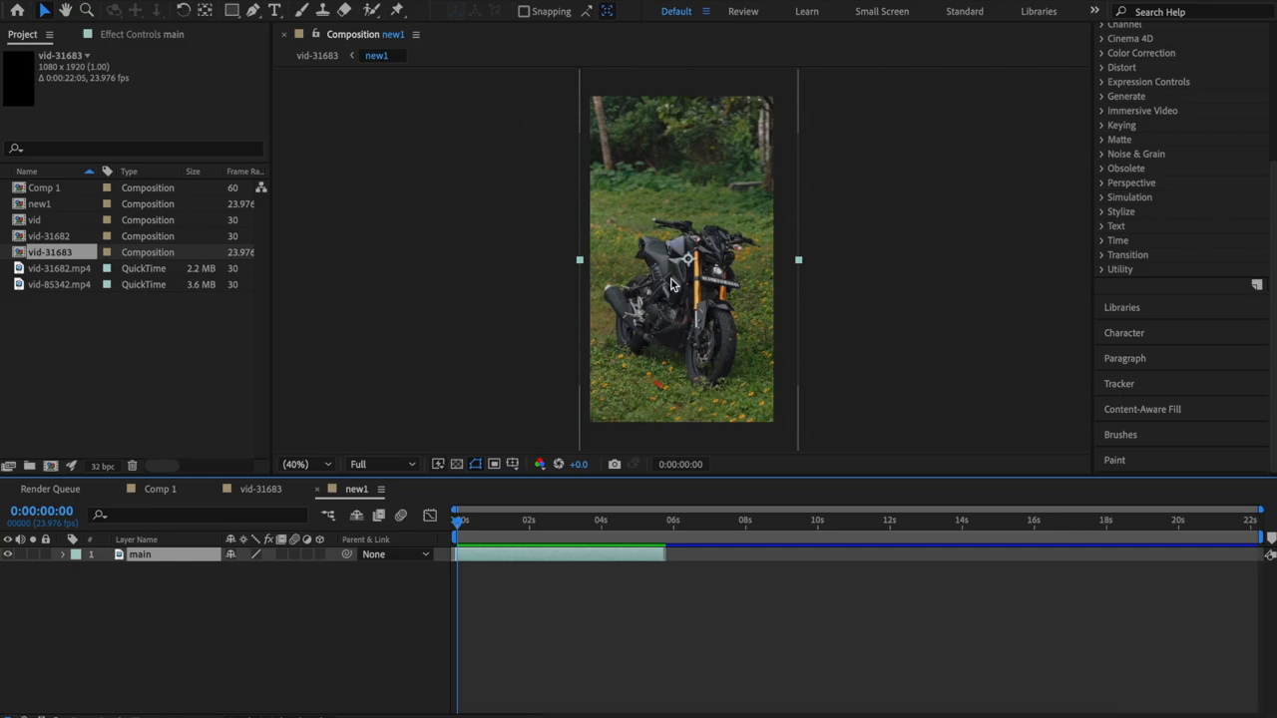
mouse_move(679, 336)
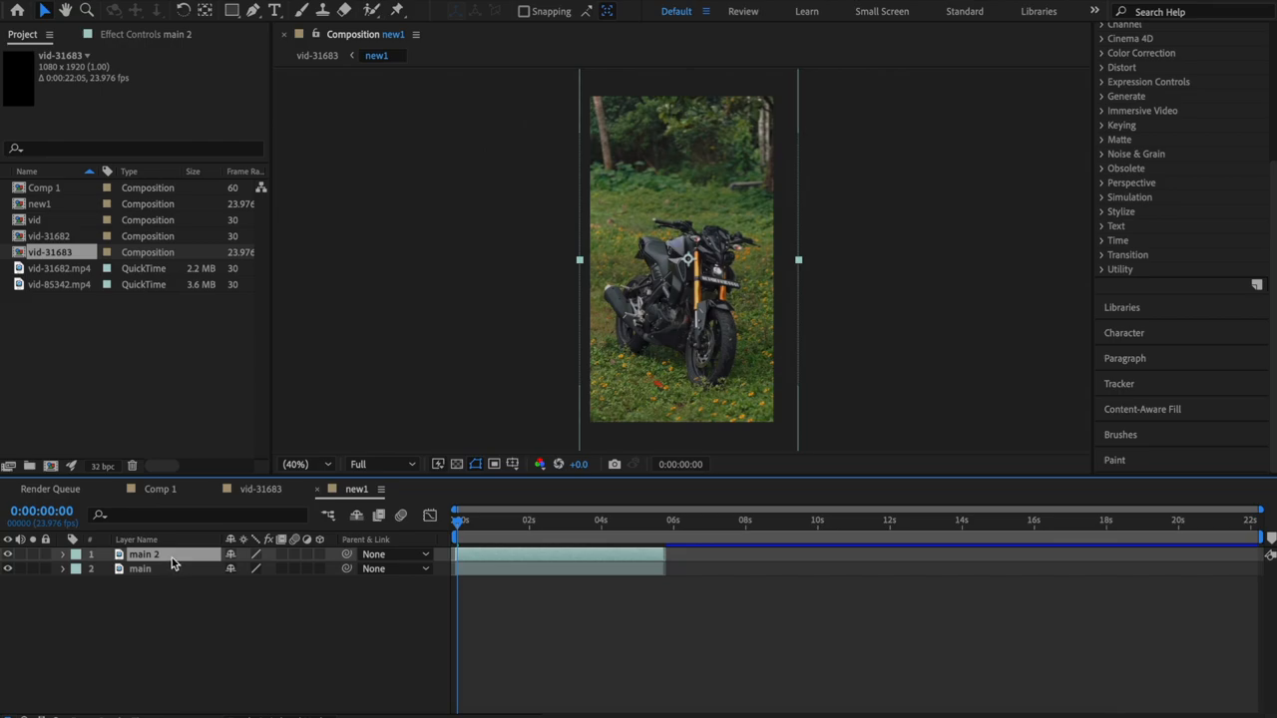
right_click(143, 555)
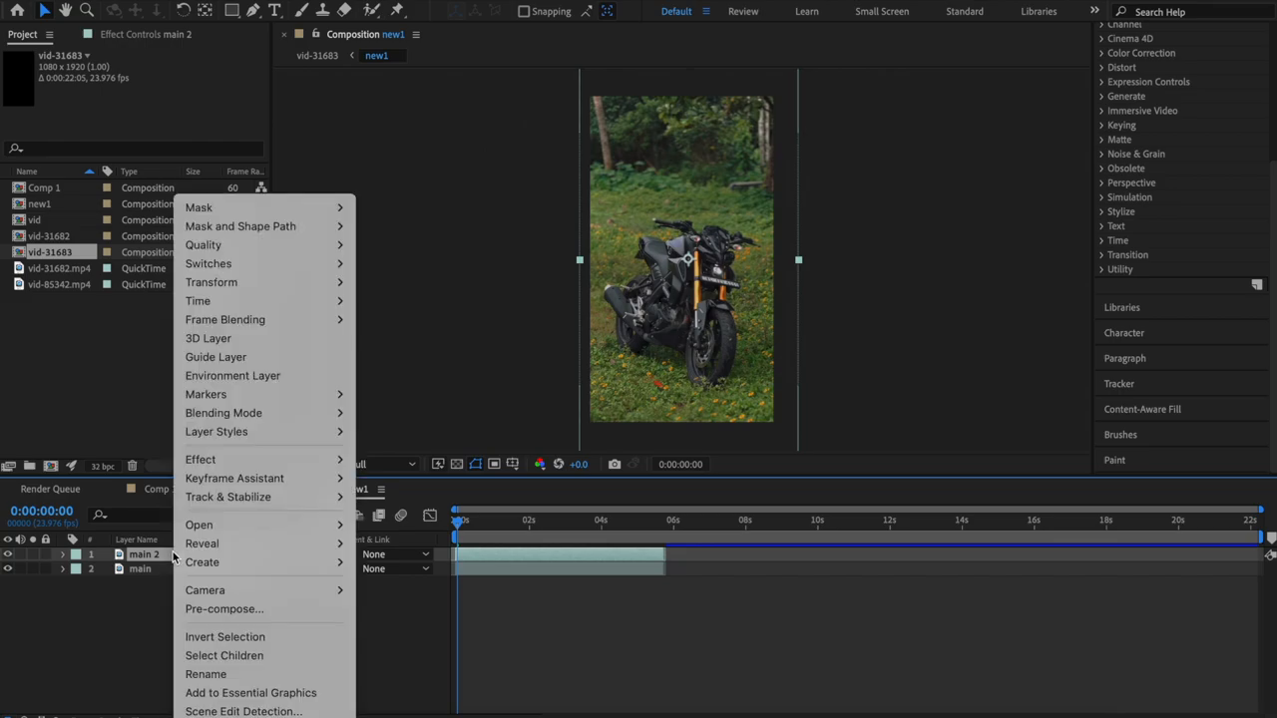
click(205, 674)
text(top layer)
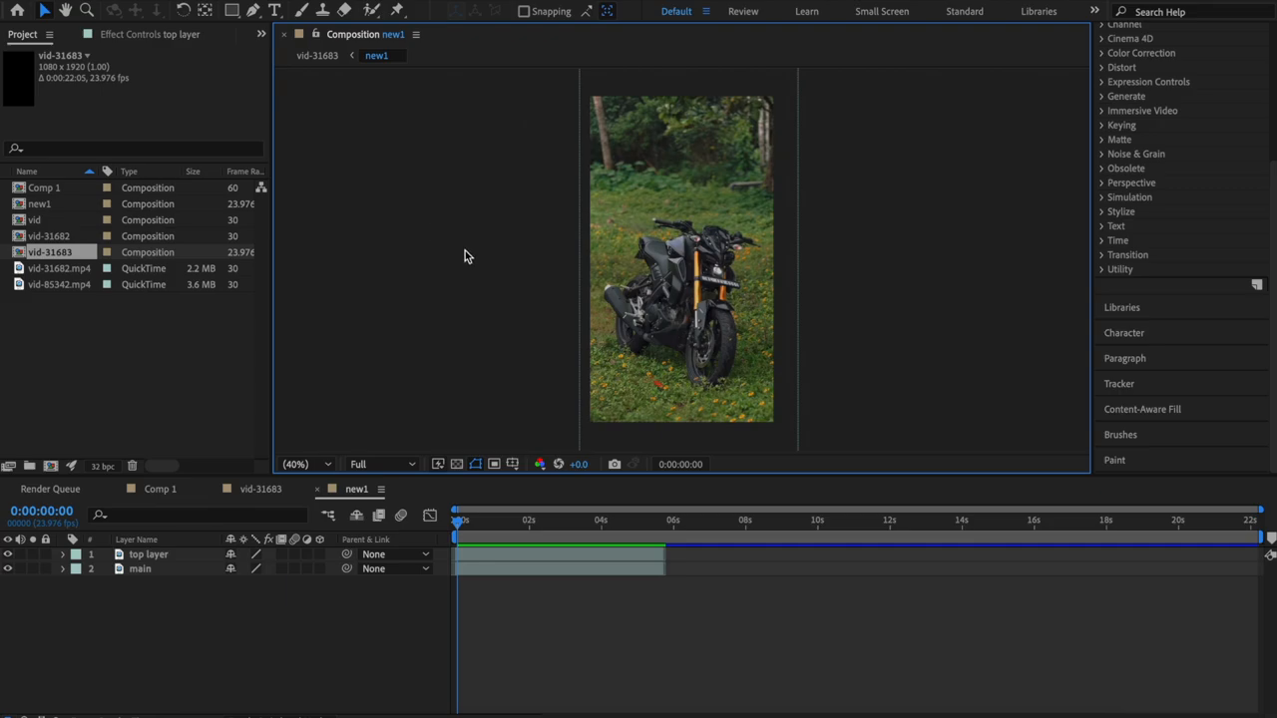
mouse_move(647, 323)
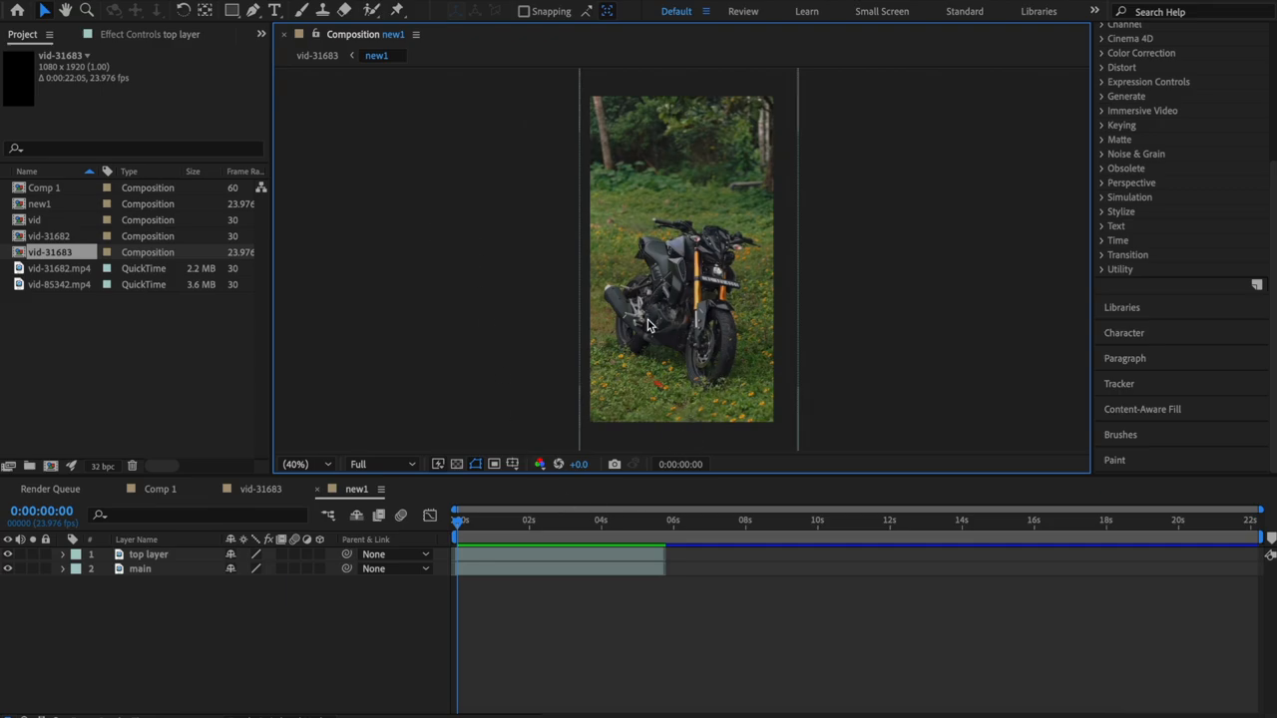
mouse_move(702, 282)
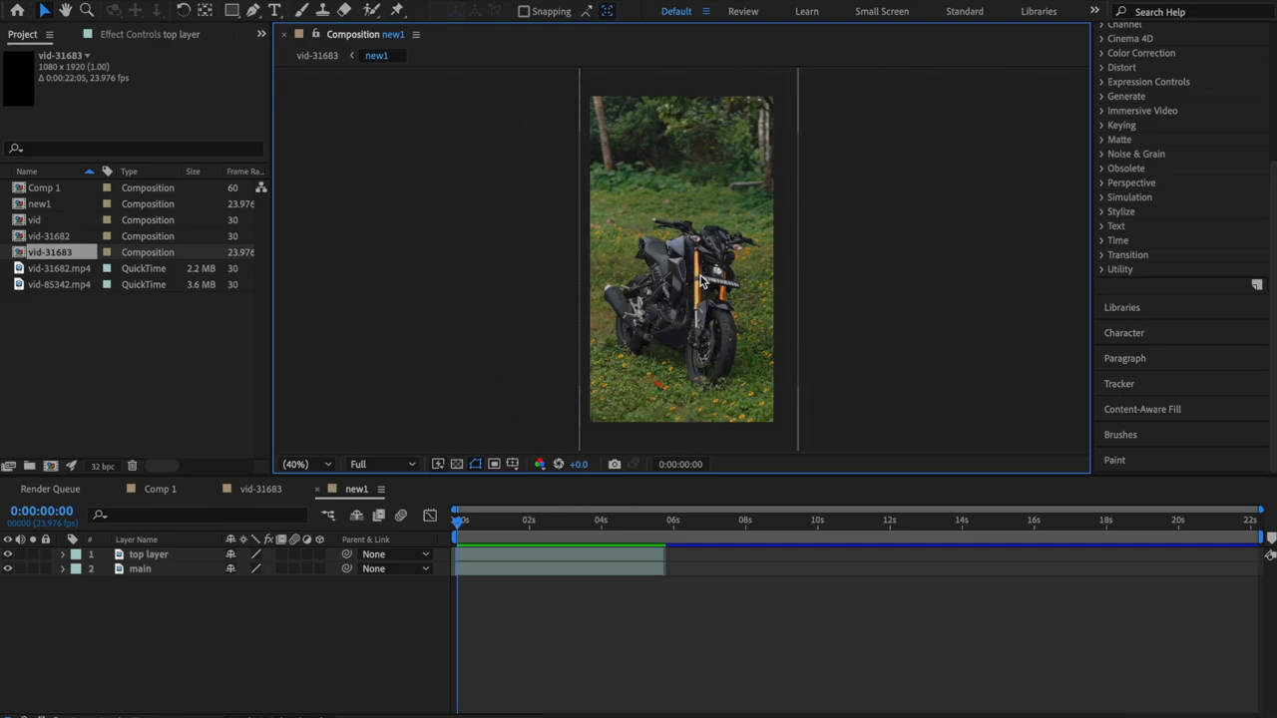
mouse_move(675, 311)
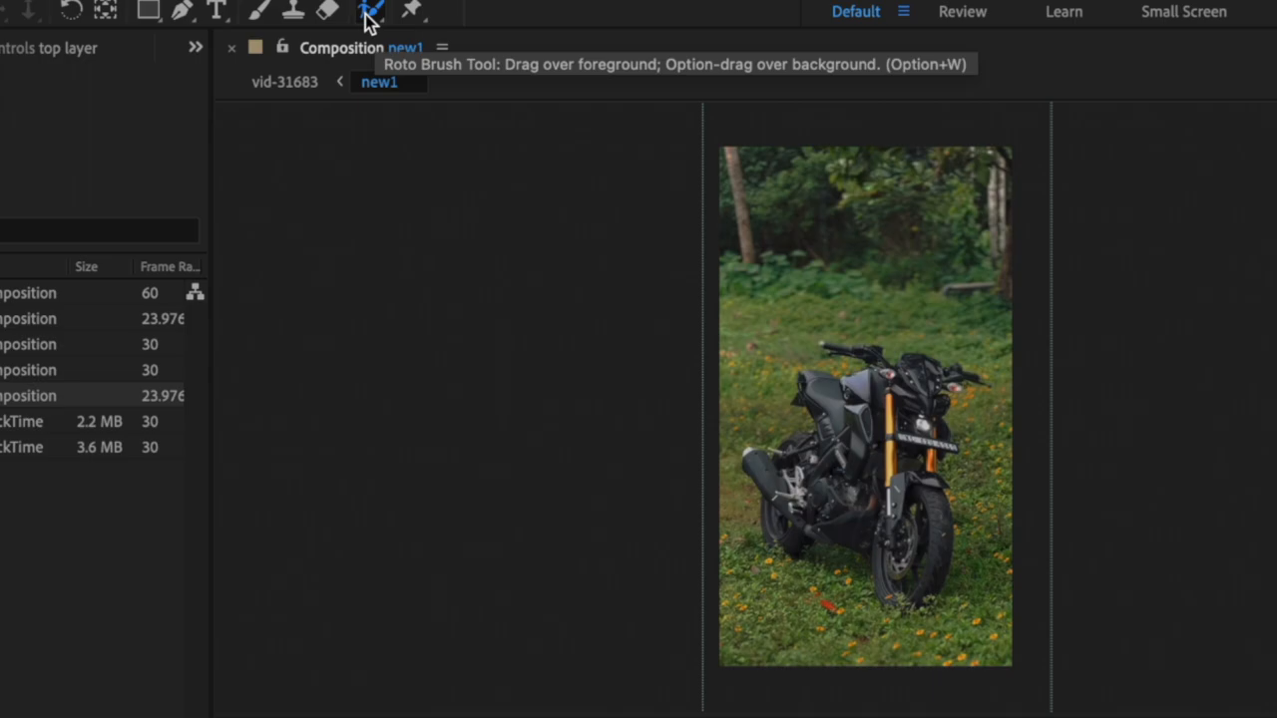
mouse_move(377, 32)
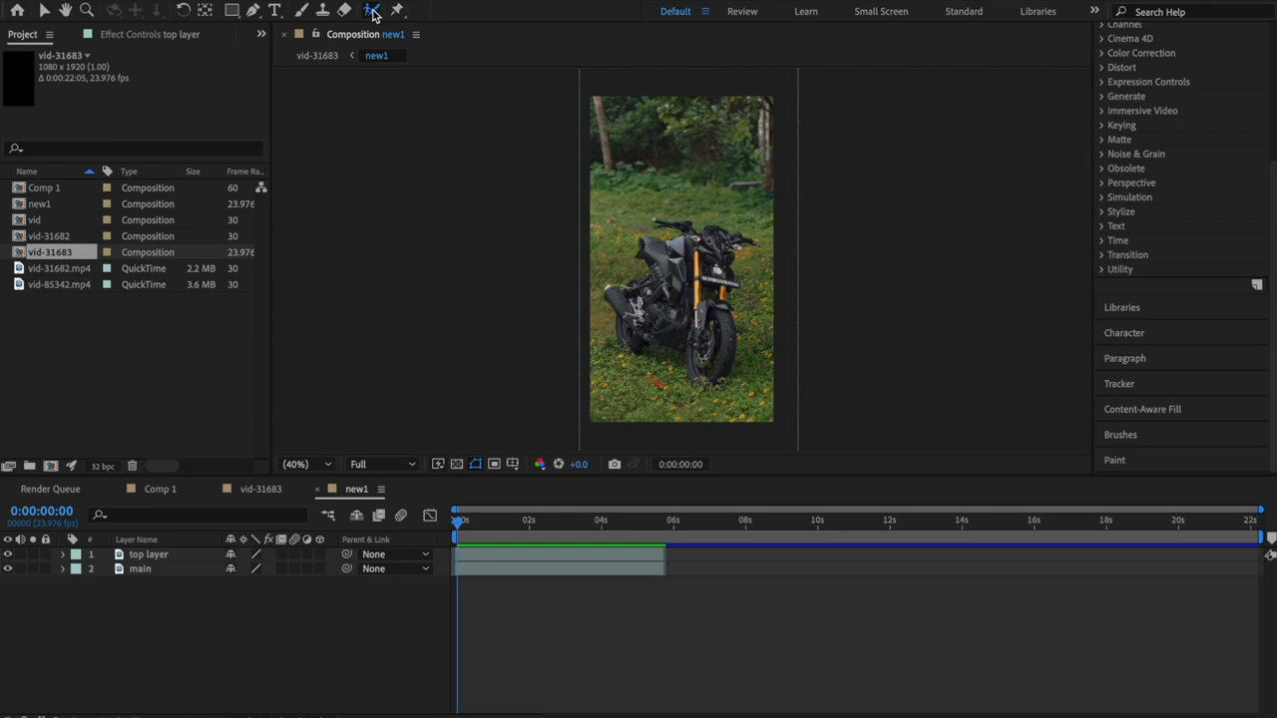
- Keep the preview resolution at Full before opening the top layer for rotoscoping
click(383, 462)
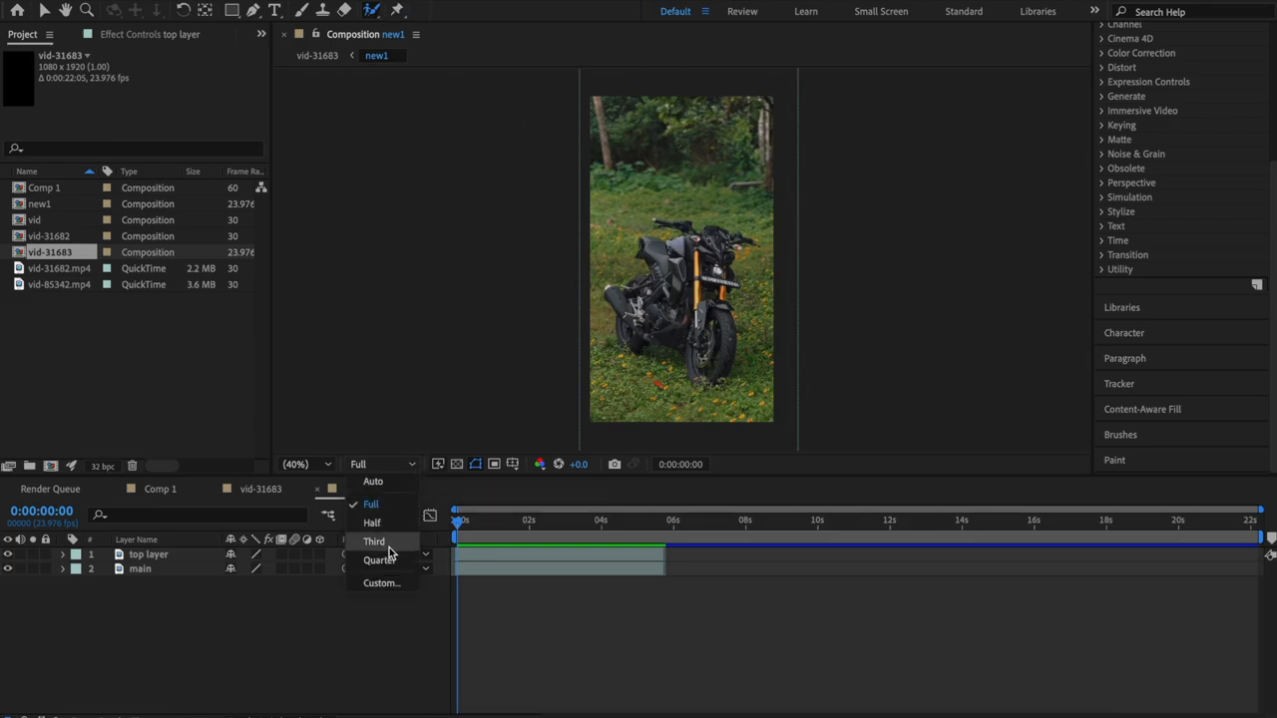
click(371, 502)
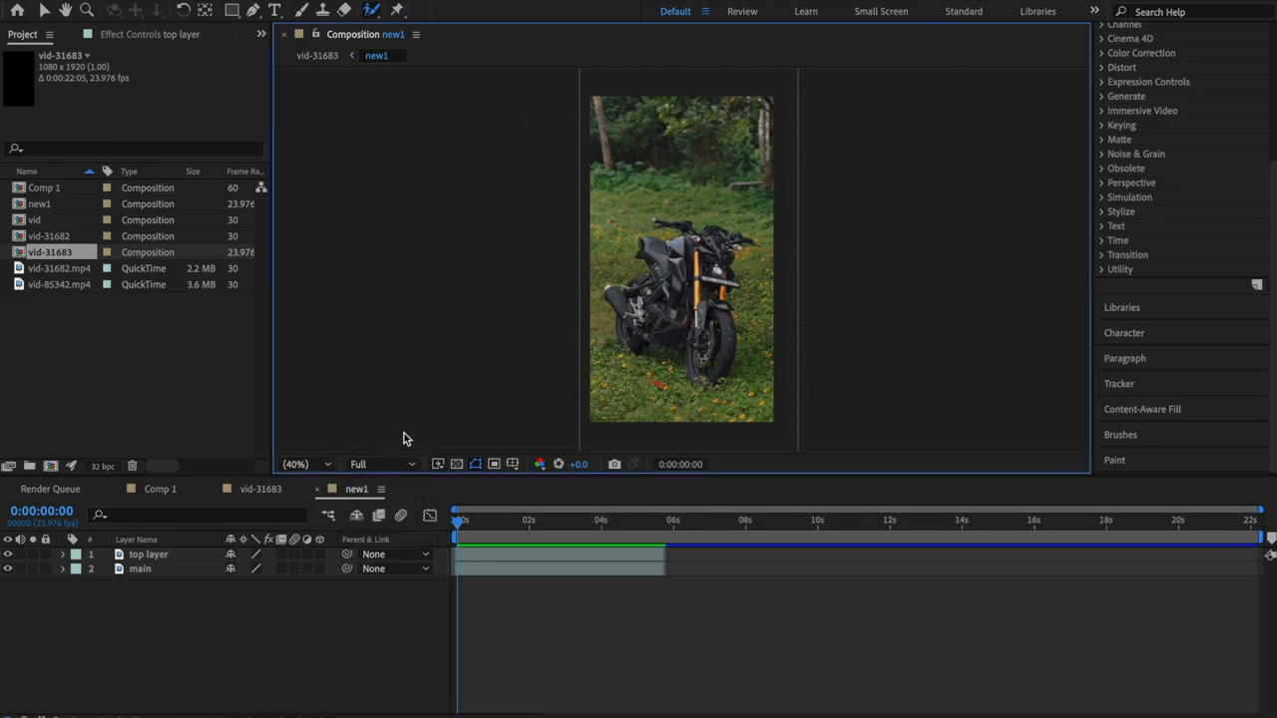
mouse_move(728, 403)
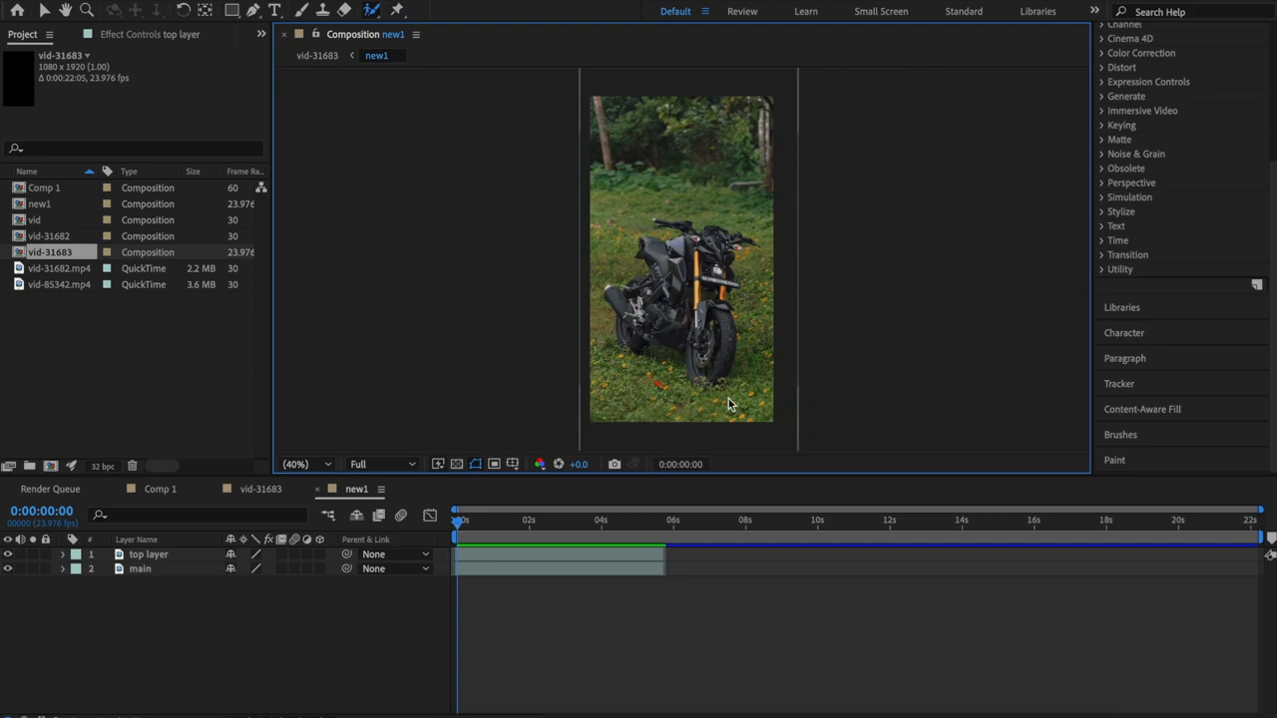
mouse_move(717, 369)
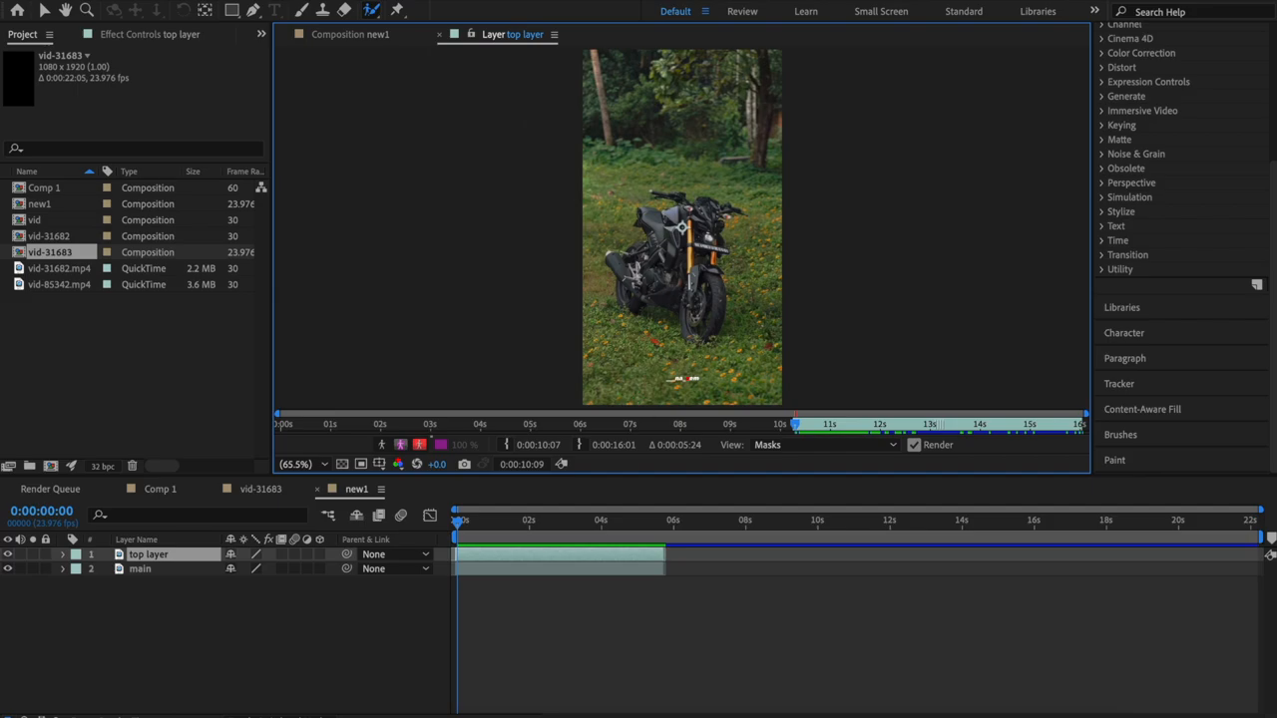
- Paint Roto Brush strokes over the motorbike and its left handlebar until the outline surrounds it
click(295, 463)
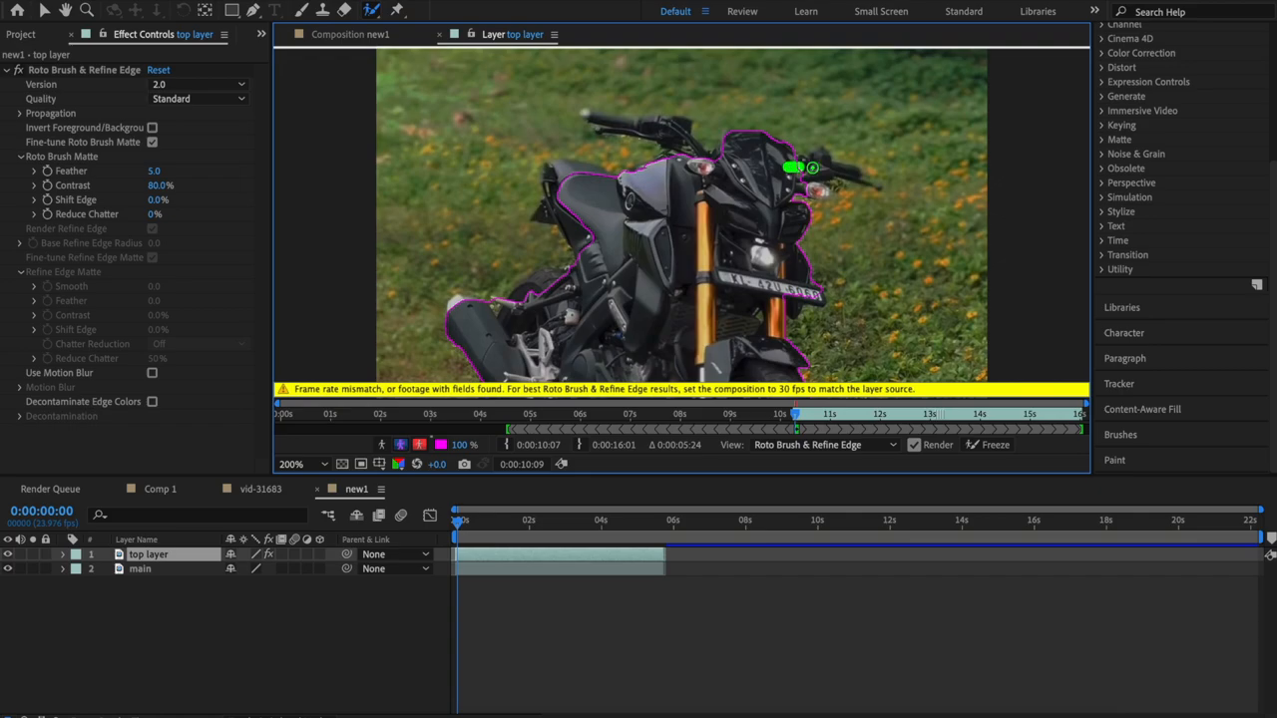
drag(794, 168, 679, 155)
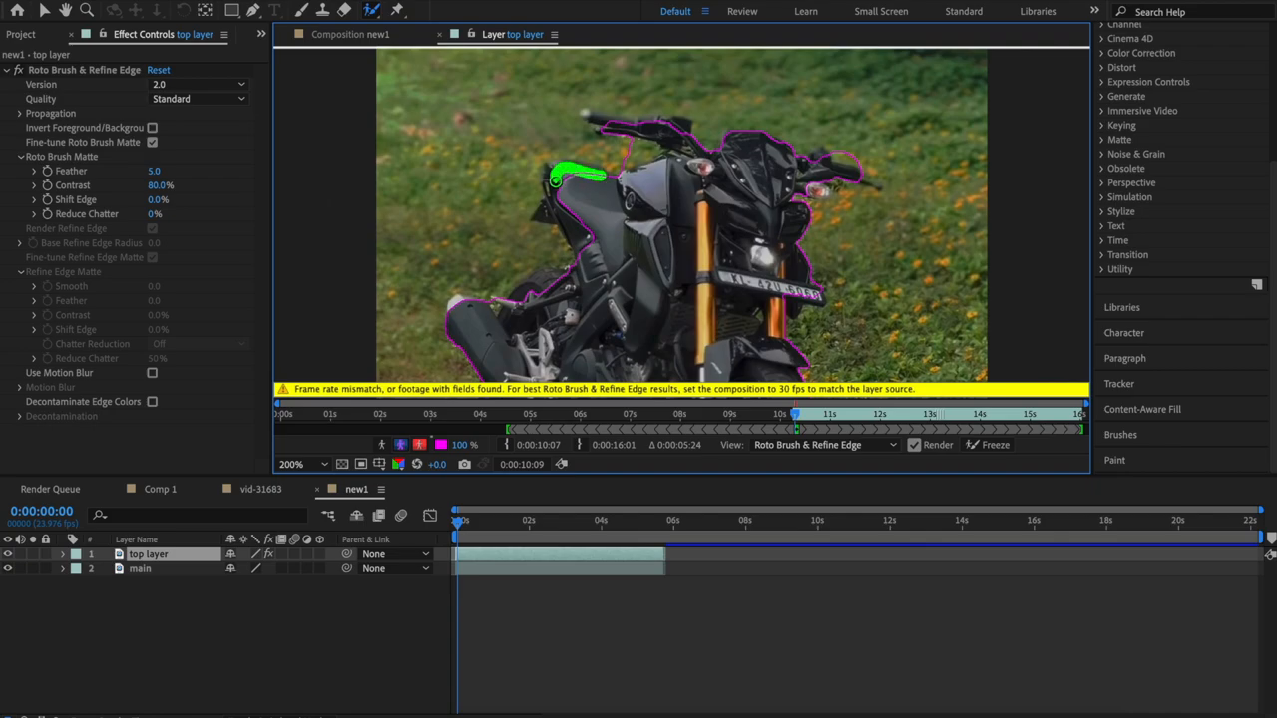
drag(575, 177, 536, 289)
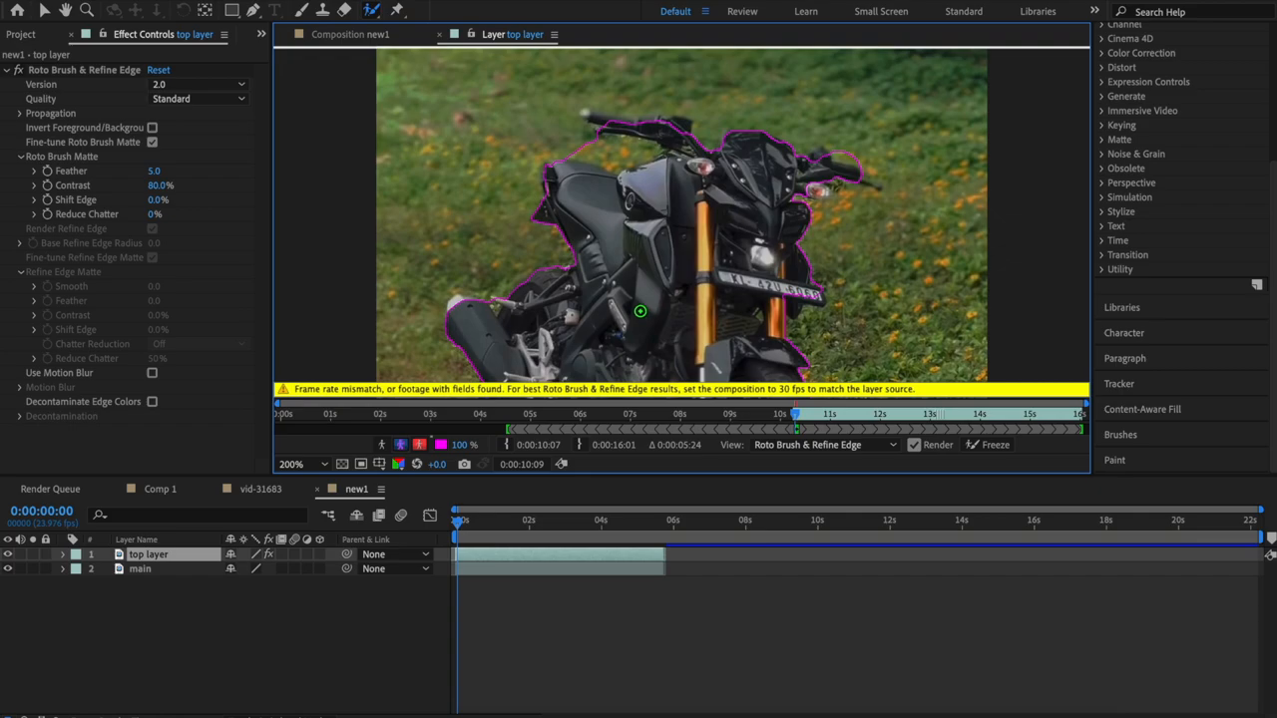
click(303, 463)
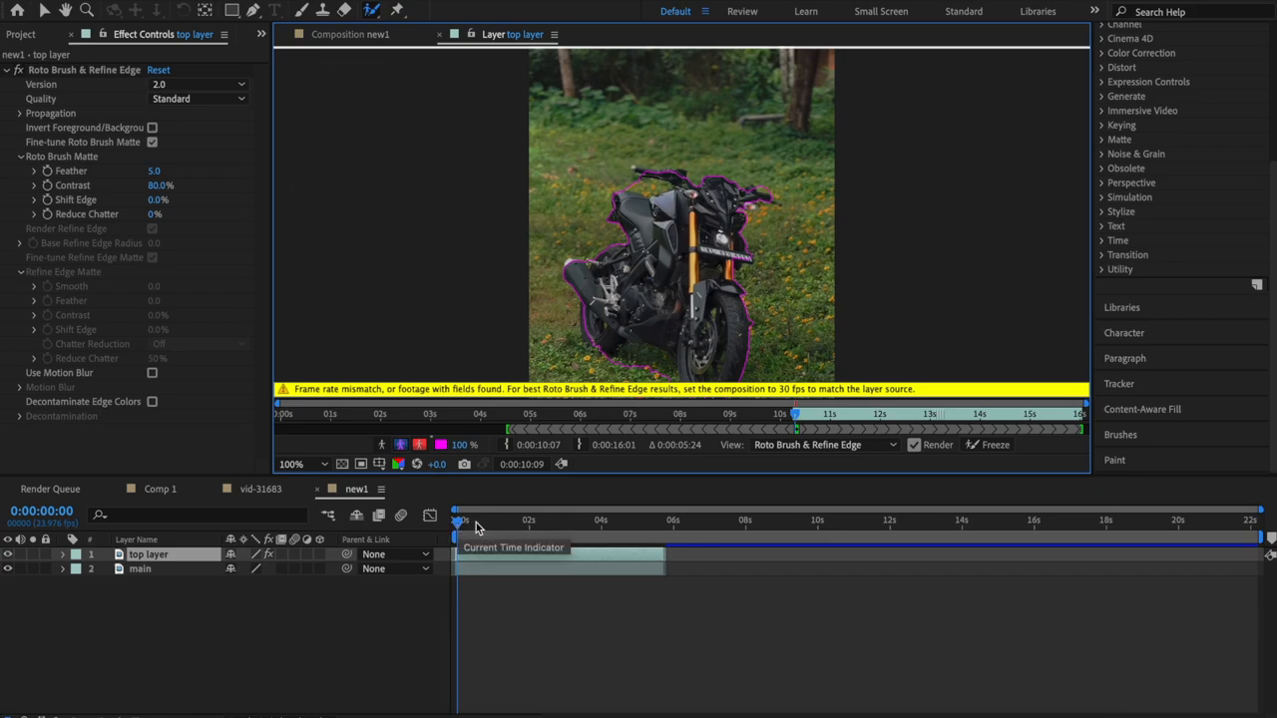
click(993, 443)
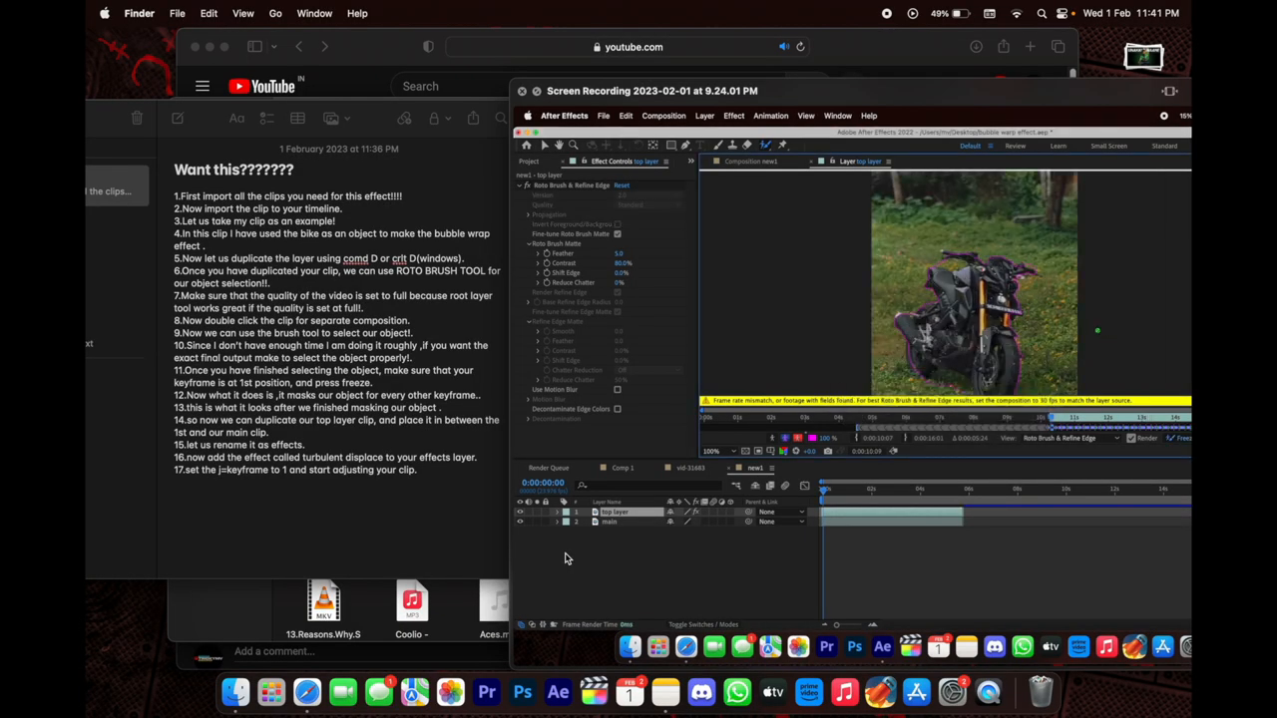
- Freeze the motorbike cutout and return to the composition to view it over black
click(869, 458)
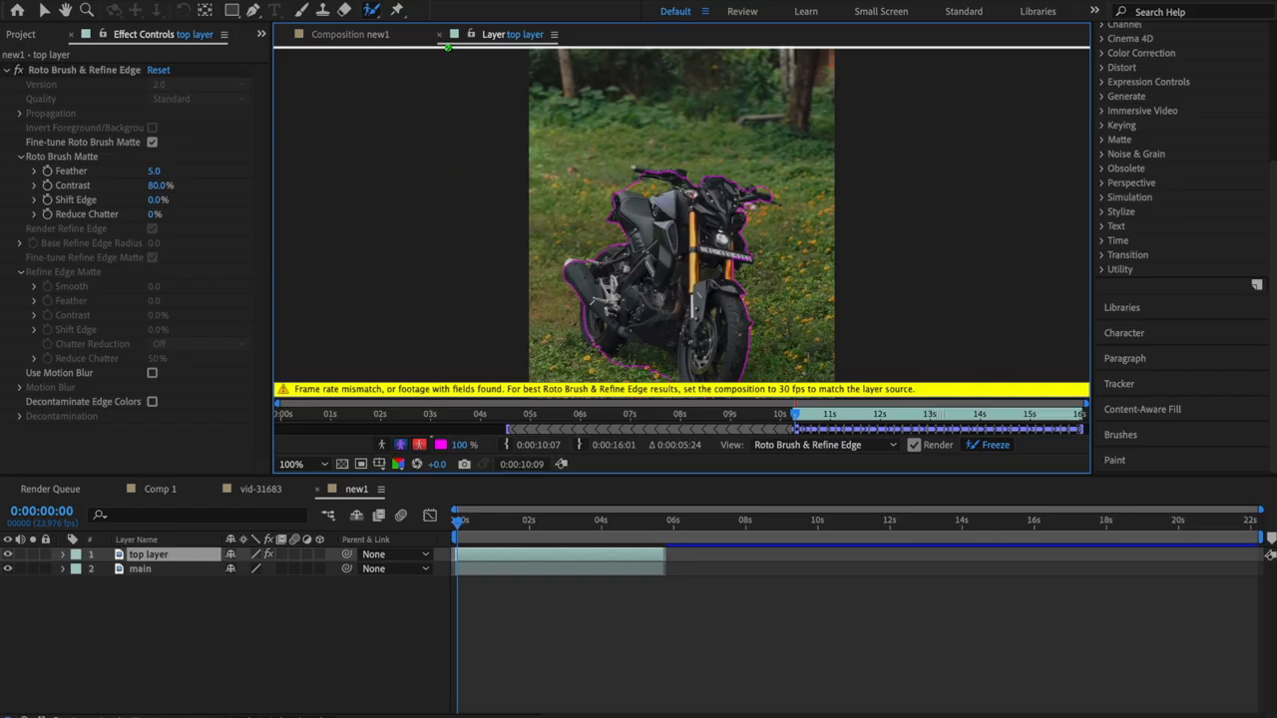
click(355, 34)
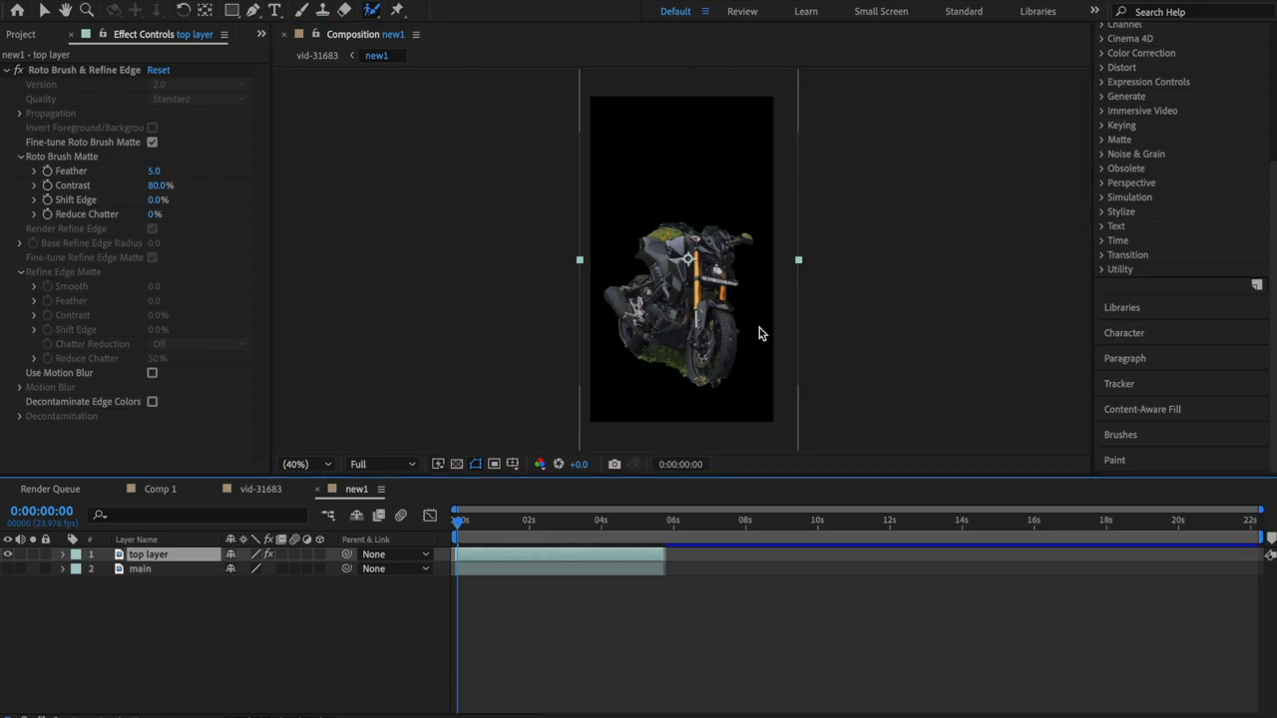
mouse_move(730, 369)
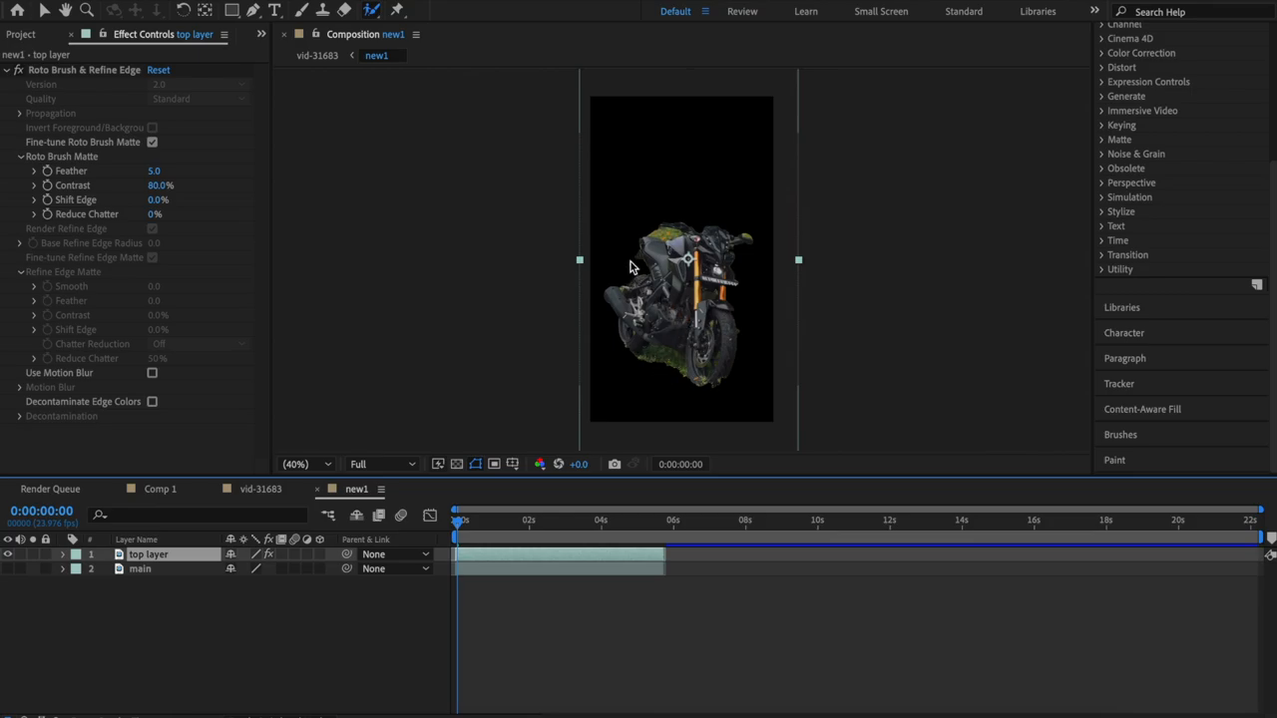
mouse_move(676, 379)
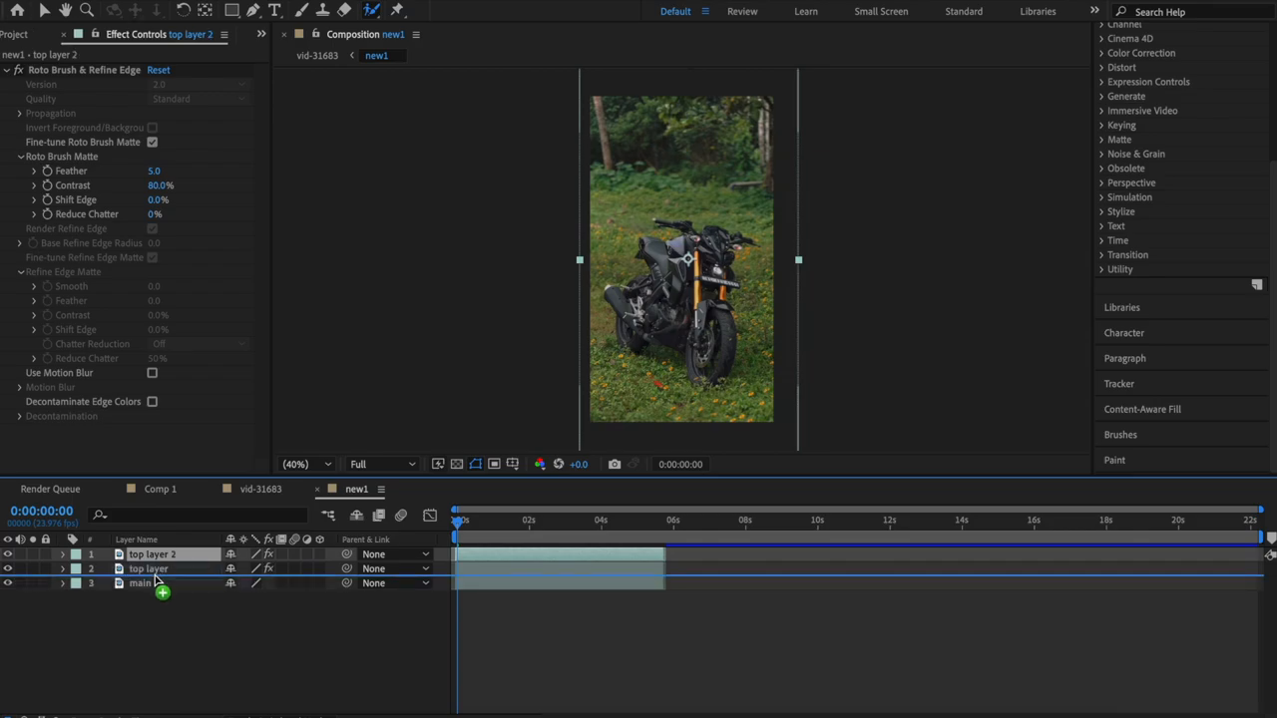
- Move the copied layer between top layer and main, ready to rename it 'effects'
drag(150, 555, 150, 569)
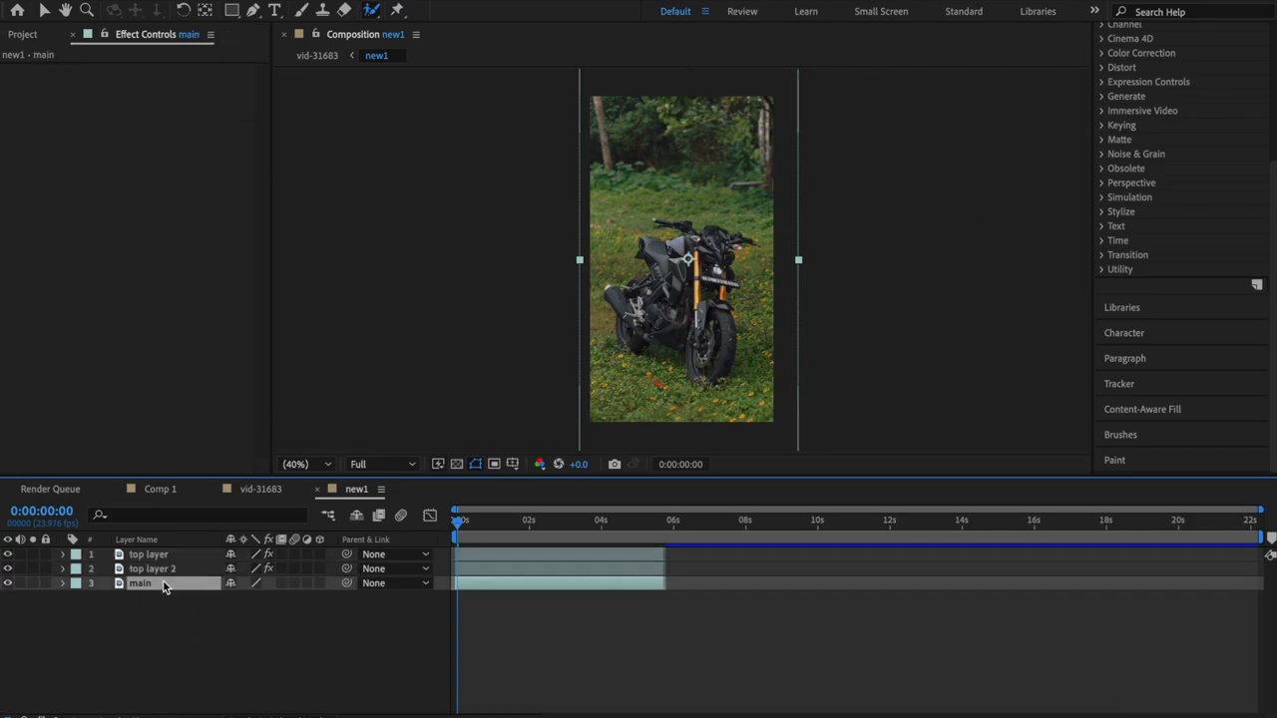
click(151, 569)
text(effects)
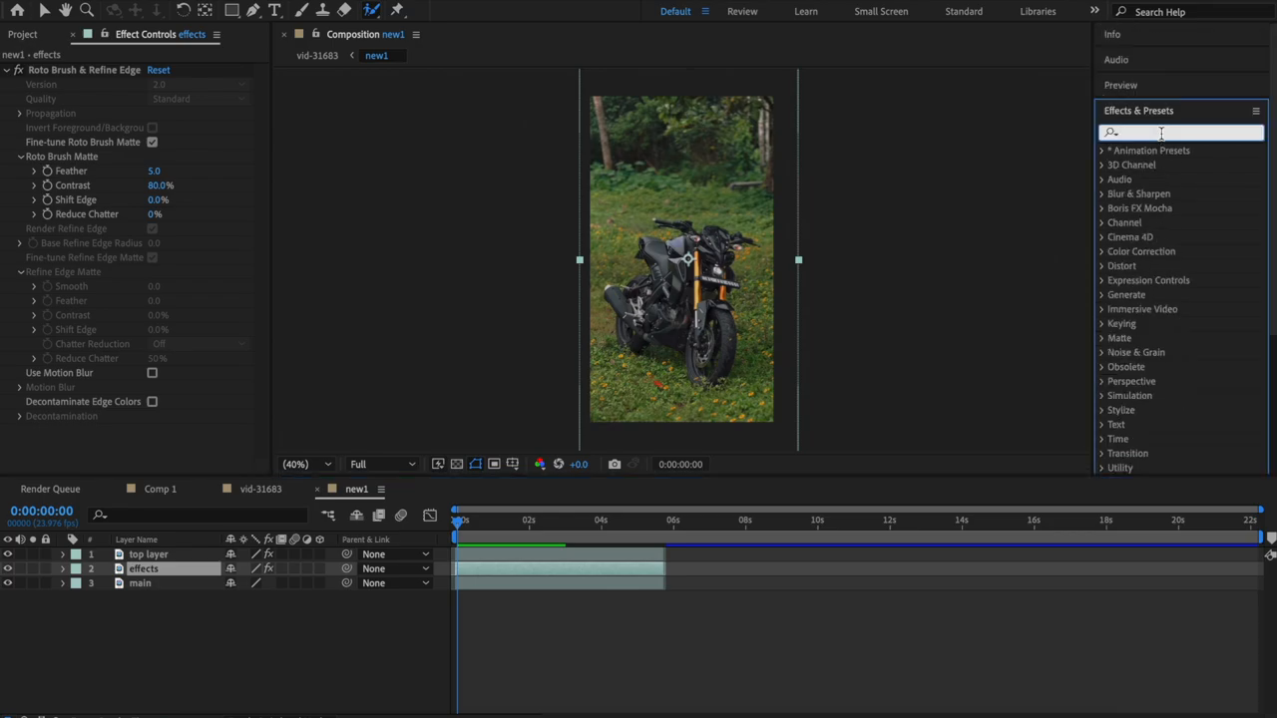
- Search the effects library for 'turbu' to find Turbulent Displace
text(tur)
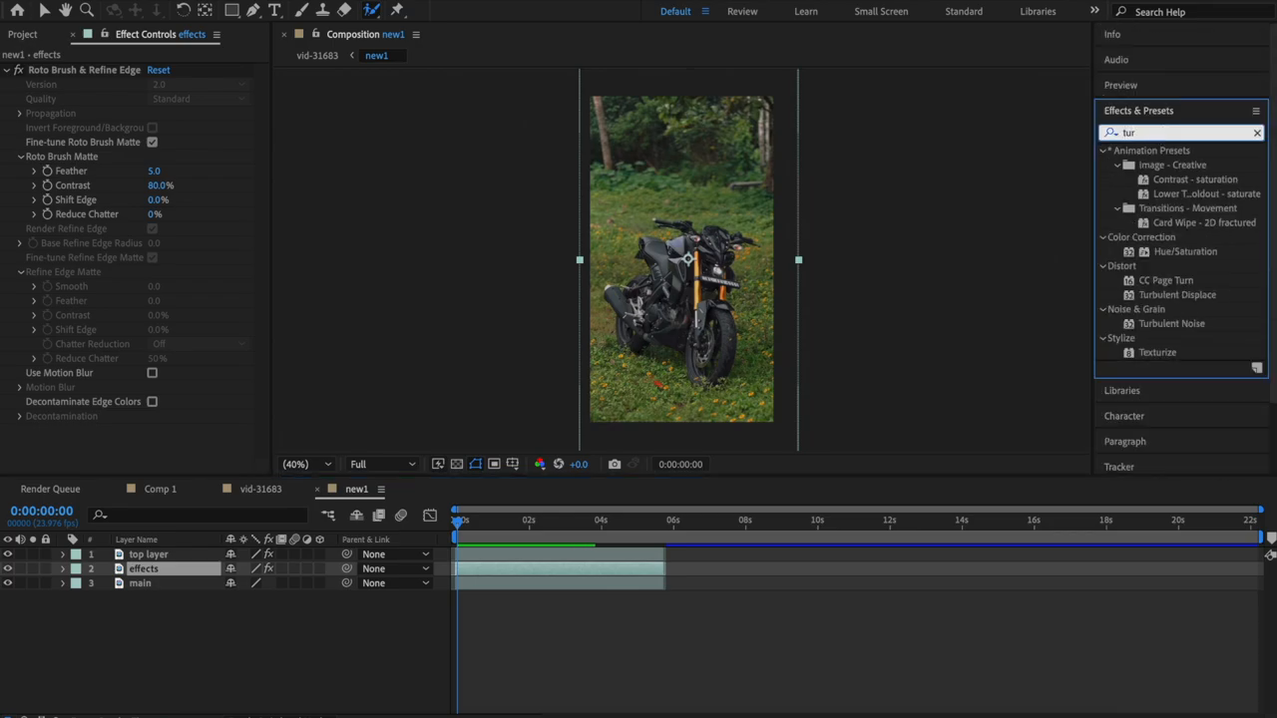
text(bu)
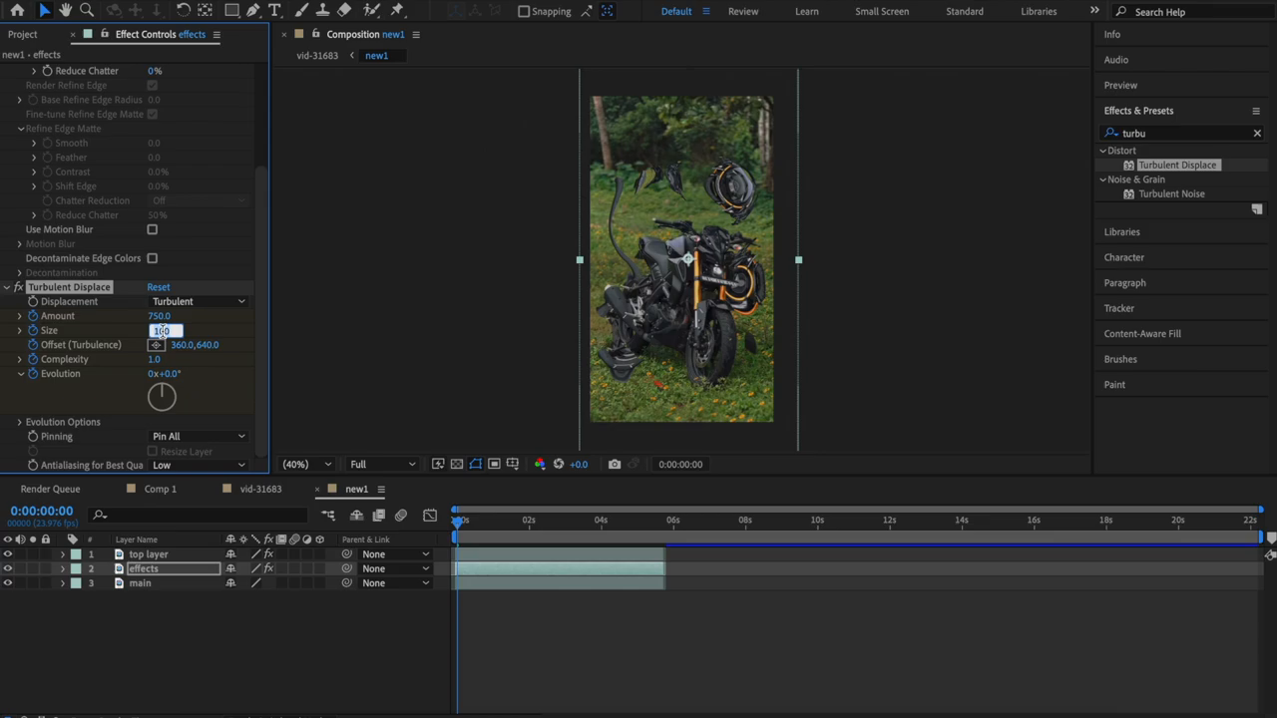
- Set Turbulent Displace size 38, raise complexity to 3.7 and enter evolution 20
text(38.0)
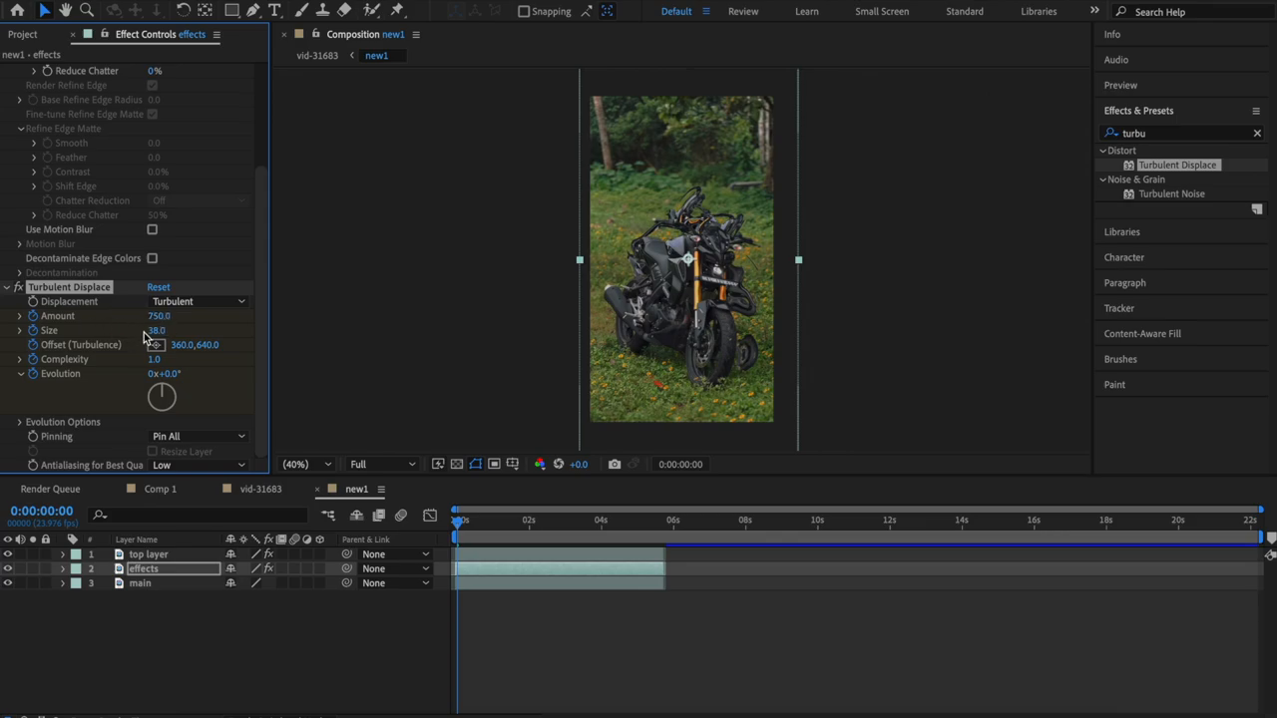
drag(155, 331, 176, 331)
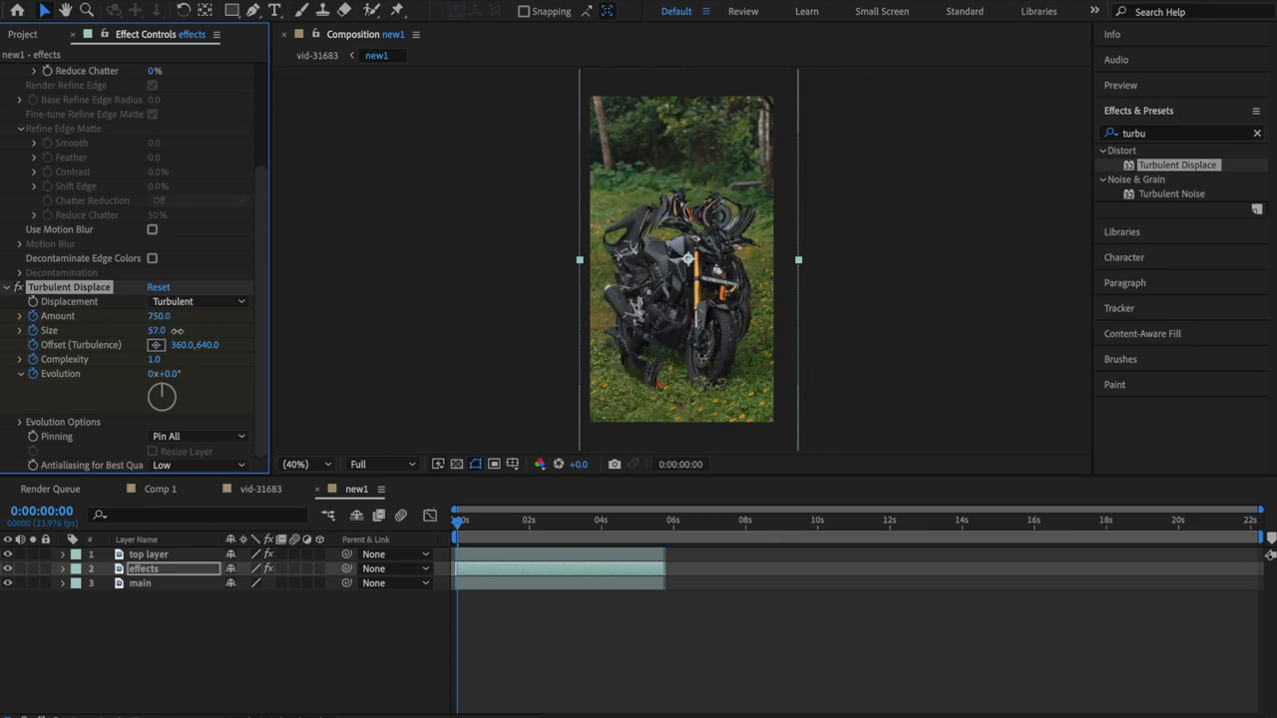
drag(156, 331, 150, 331)
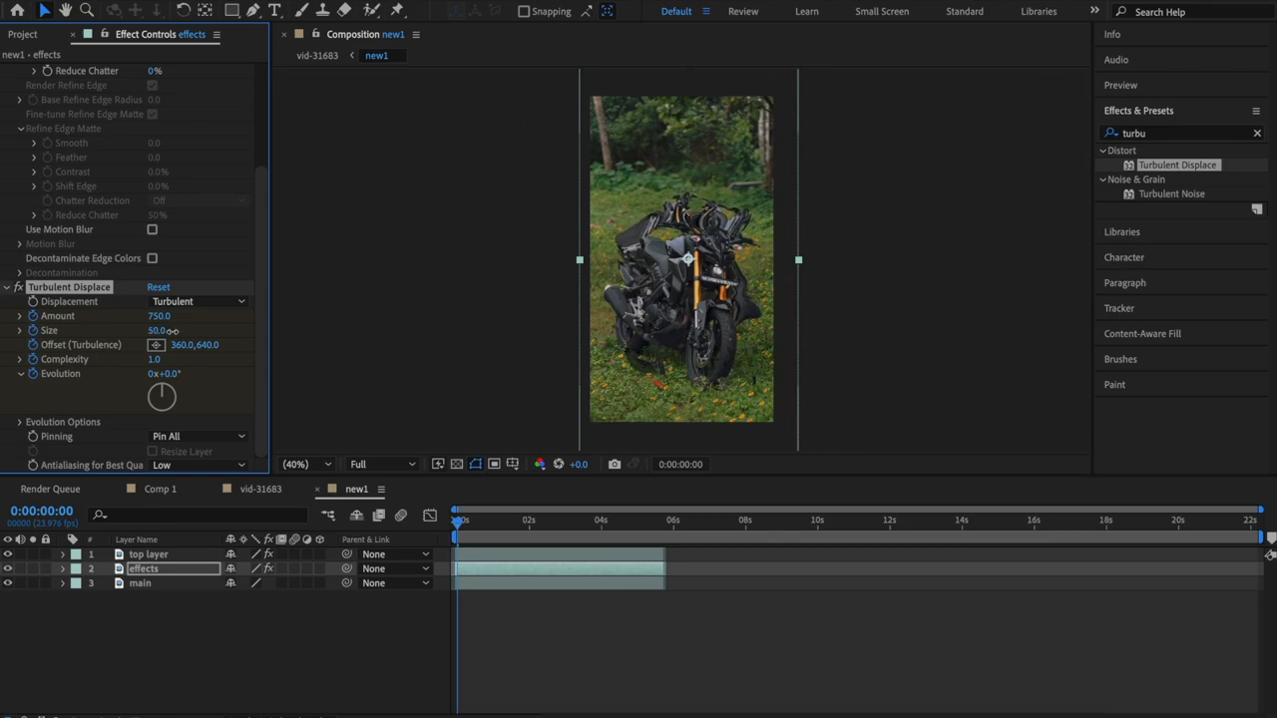
drag(157, 331, 148, 331)
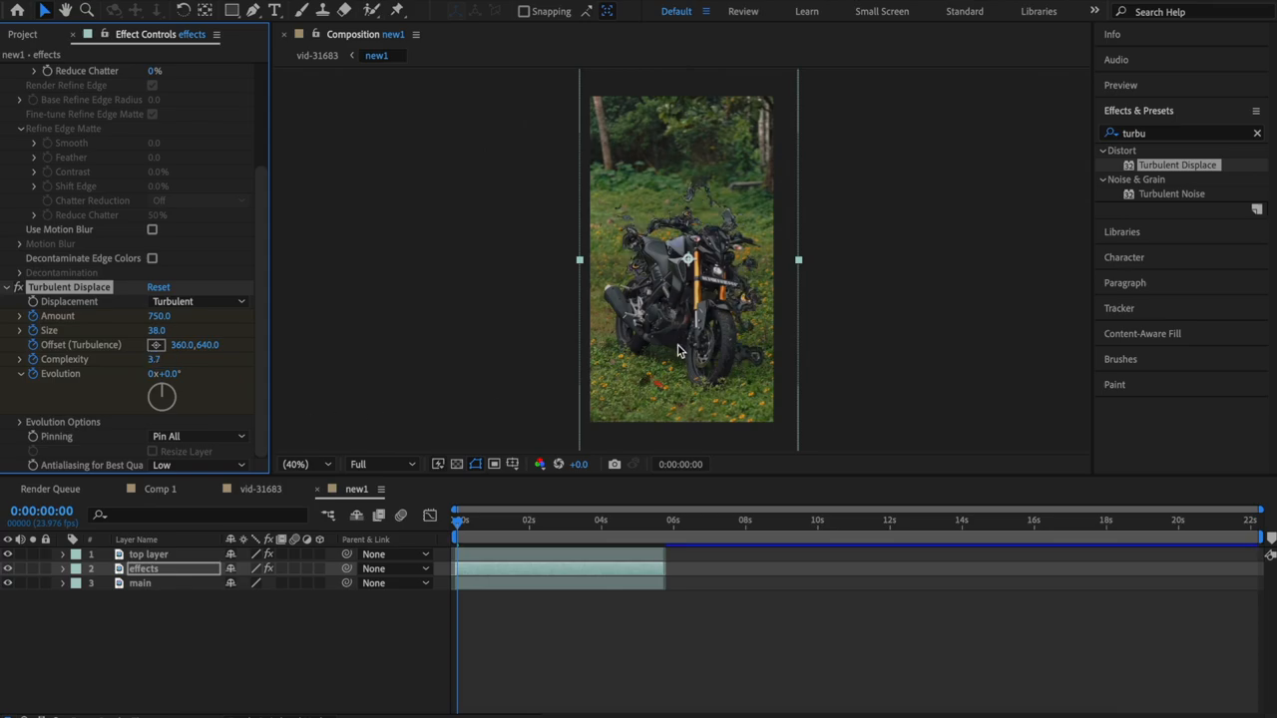
mouse_move(269, 411)
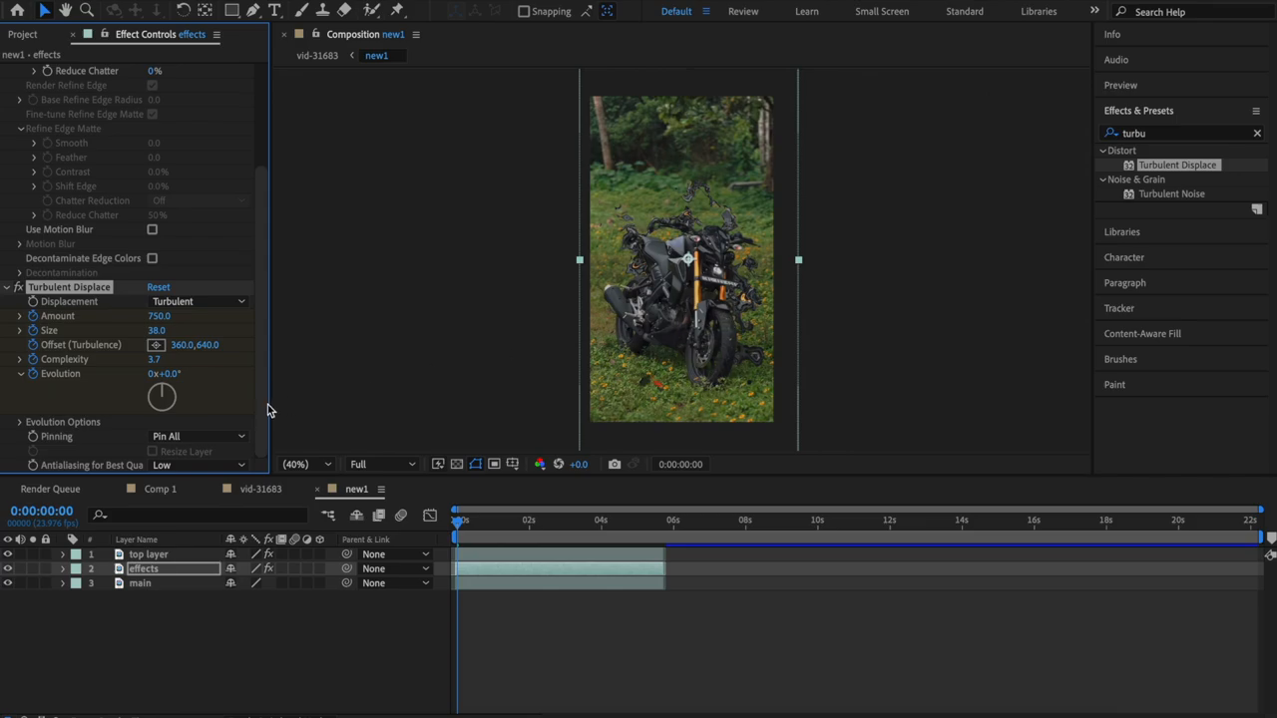
mouse_move(189, 409)
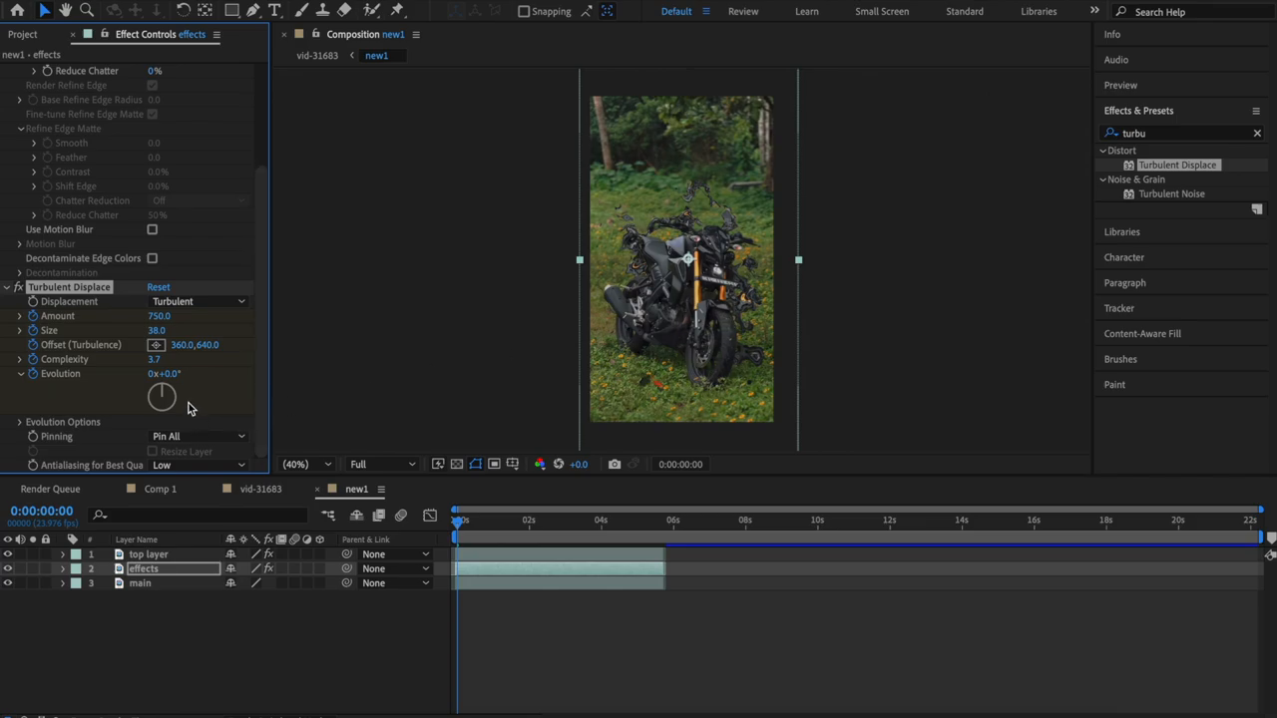
double_click(170, 373)
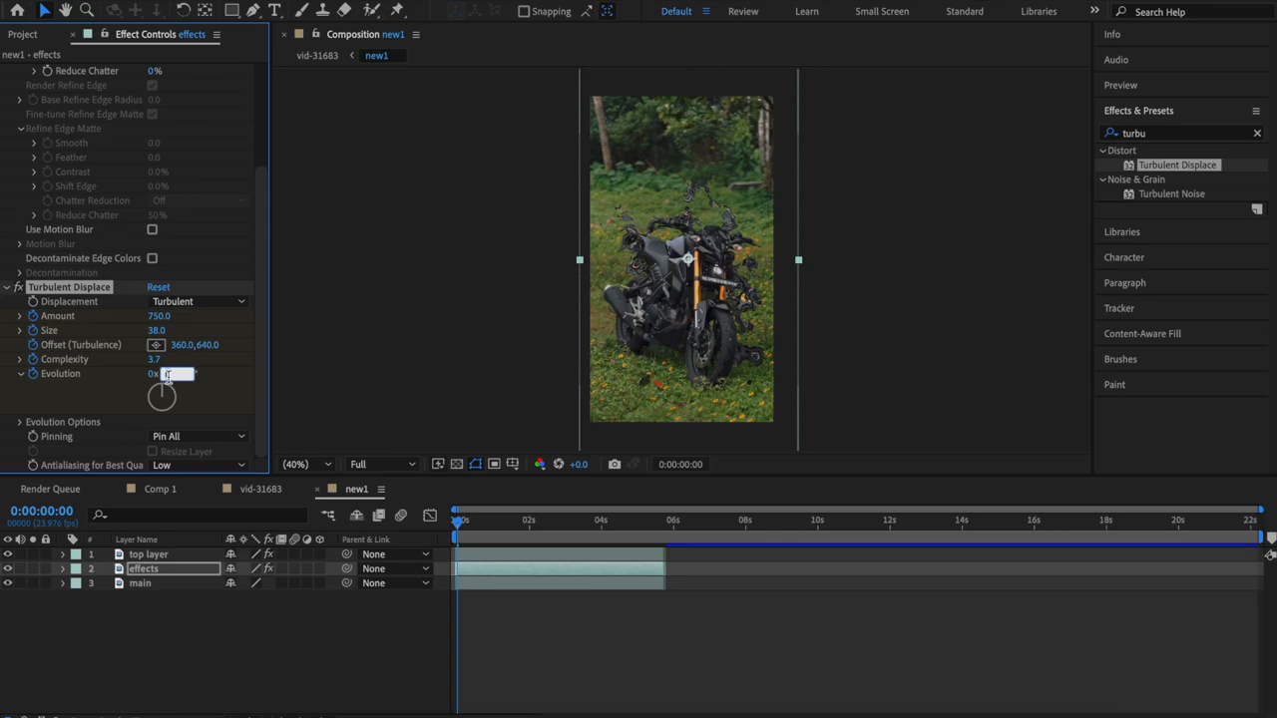
text(20.0°)
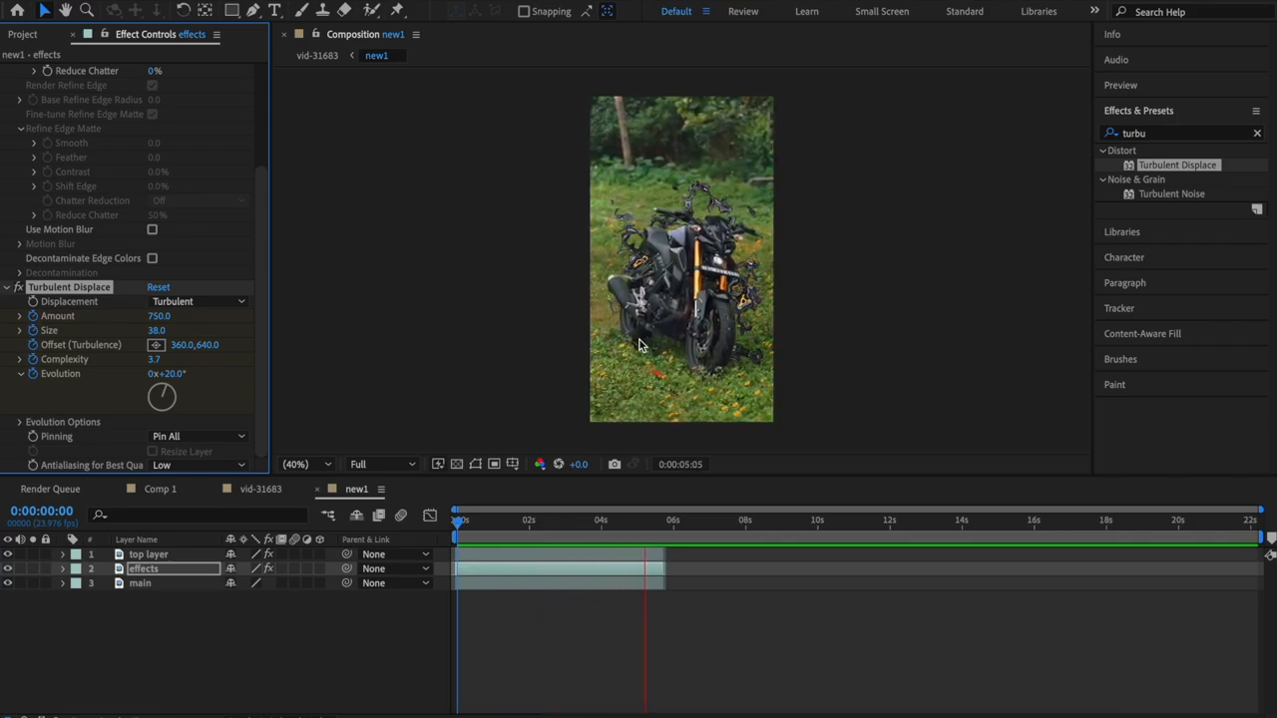
- Enable turbulence keyframes and set size 14 at 5:17, then adjust complexity
click(454, 534)
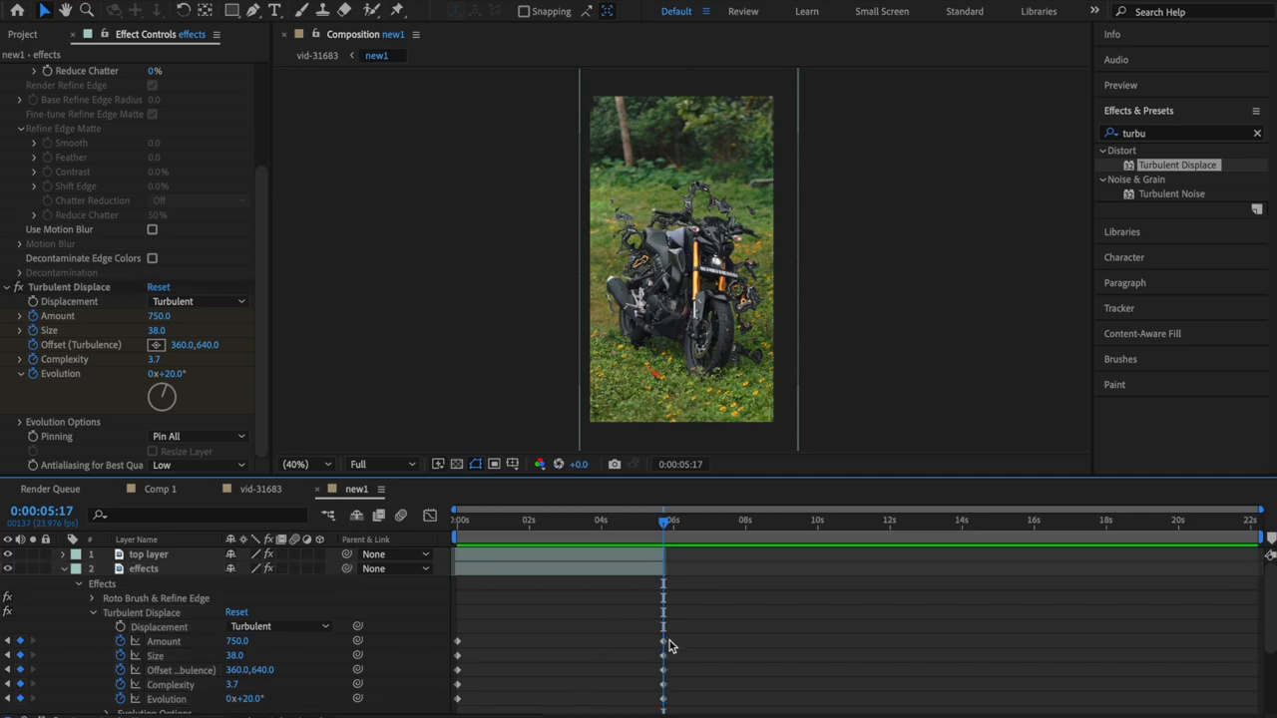
mouse_move(676, 642)
text(950)
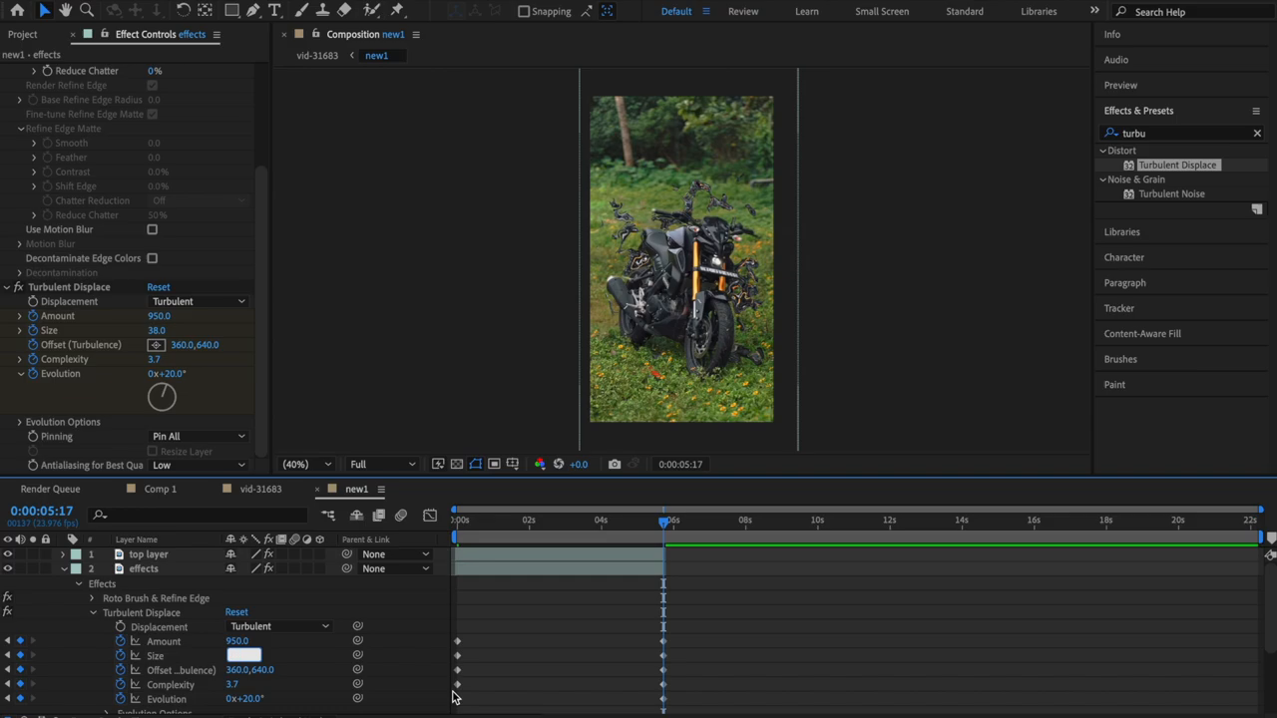
text(14.0)
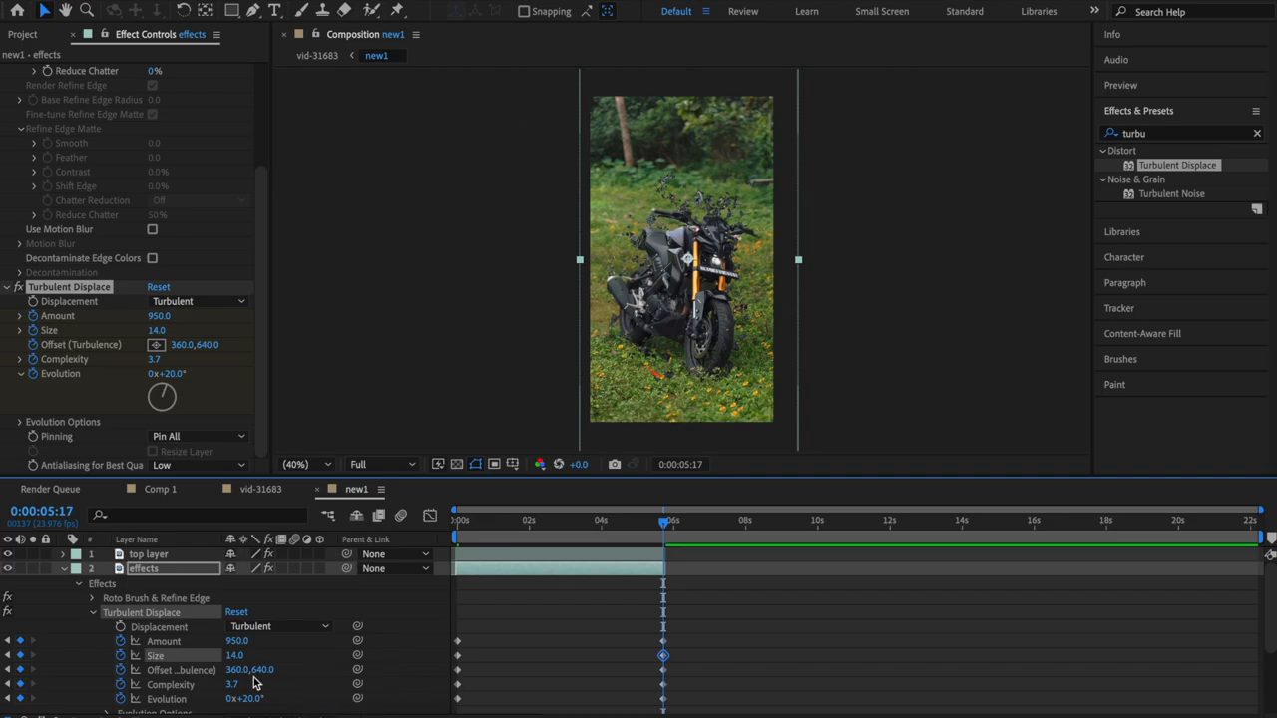
double_click(232, 684)
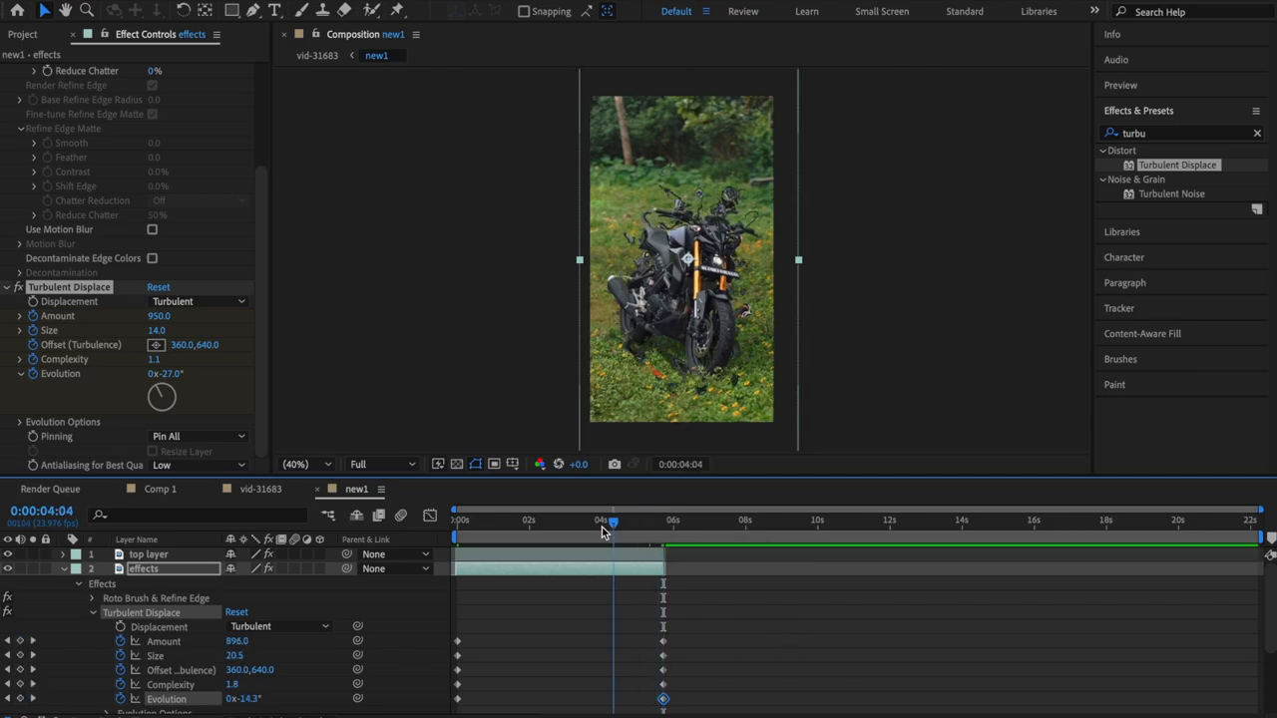
- Move to about 2:16 and edit the evolution value for a middle keyframe
drag(611, 531, 554, 531)
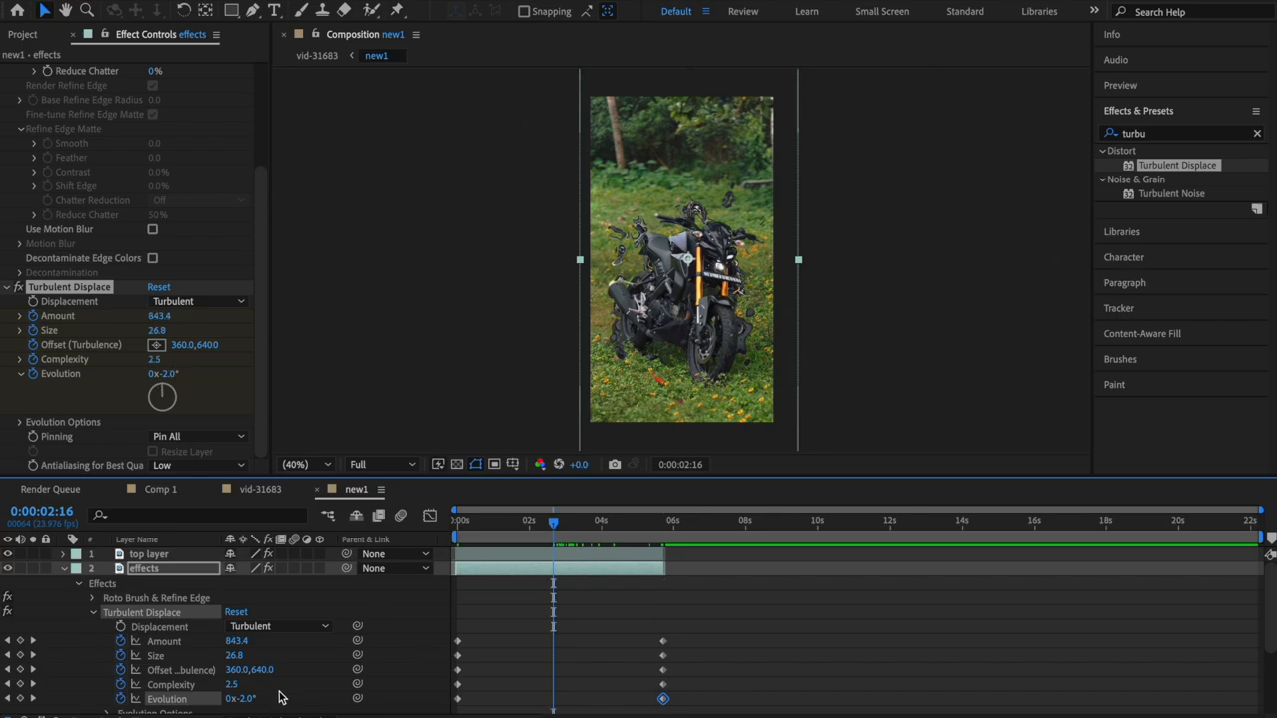
double_click(235, 654)
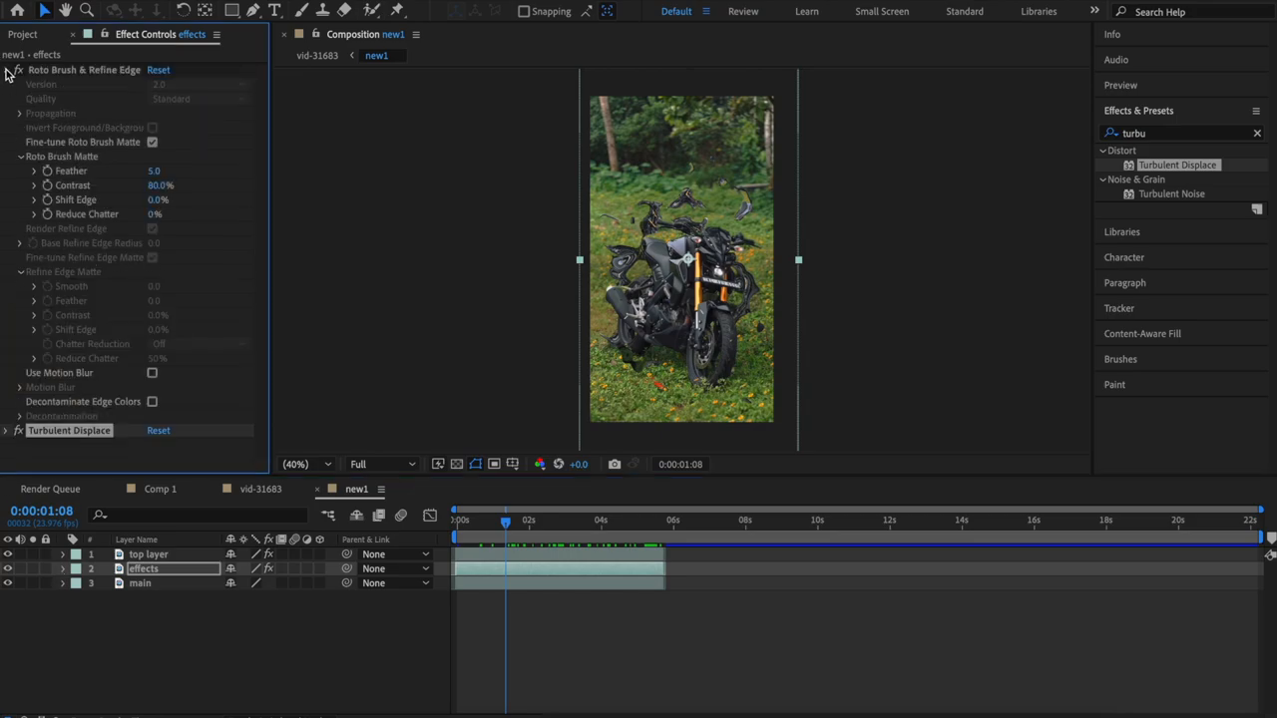
- Collapse the effect settings, search 'glow' and apply Glow to the effects layer
click(6, 70)
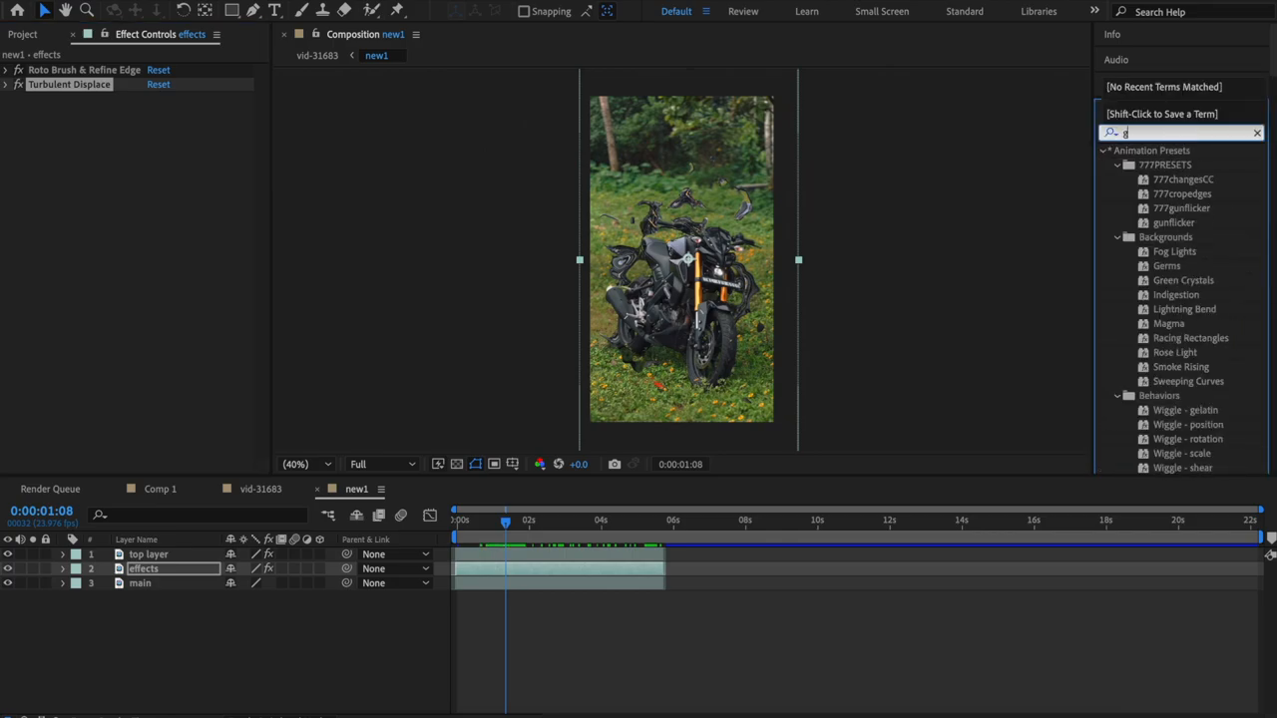
text(glow)
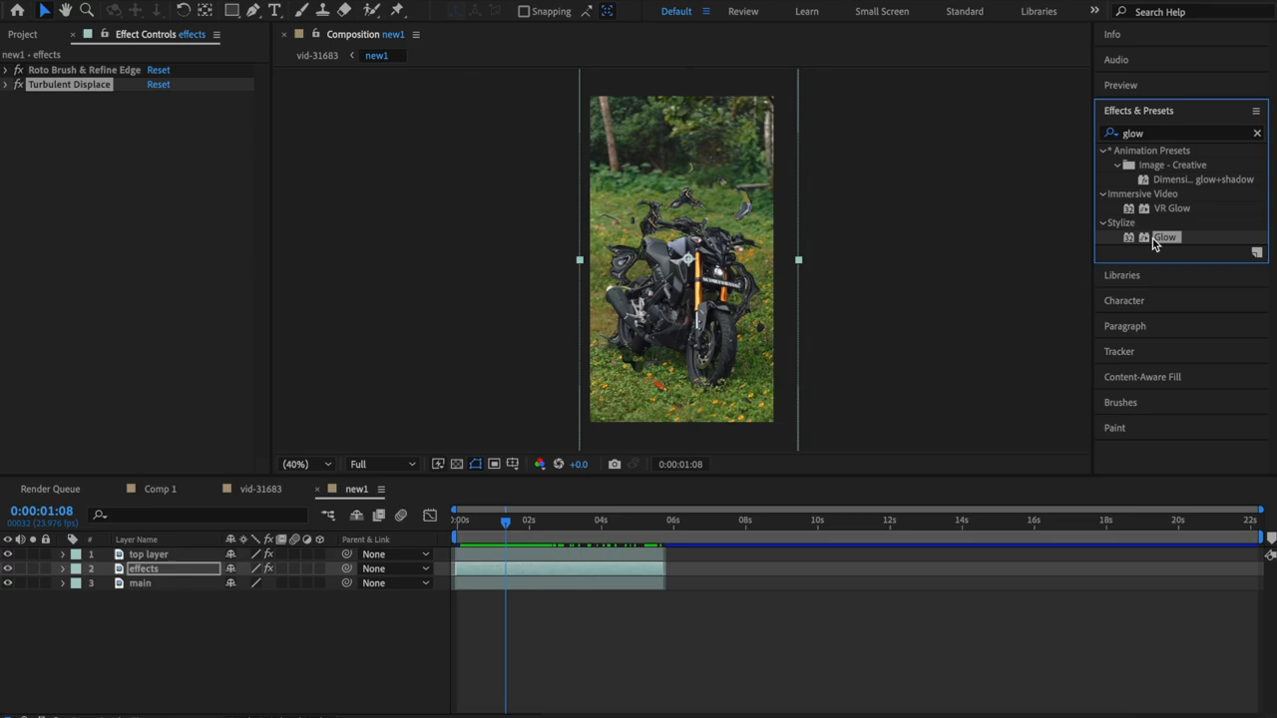
double_click(1165, 235)
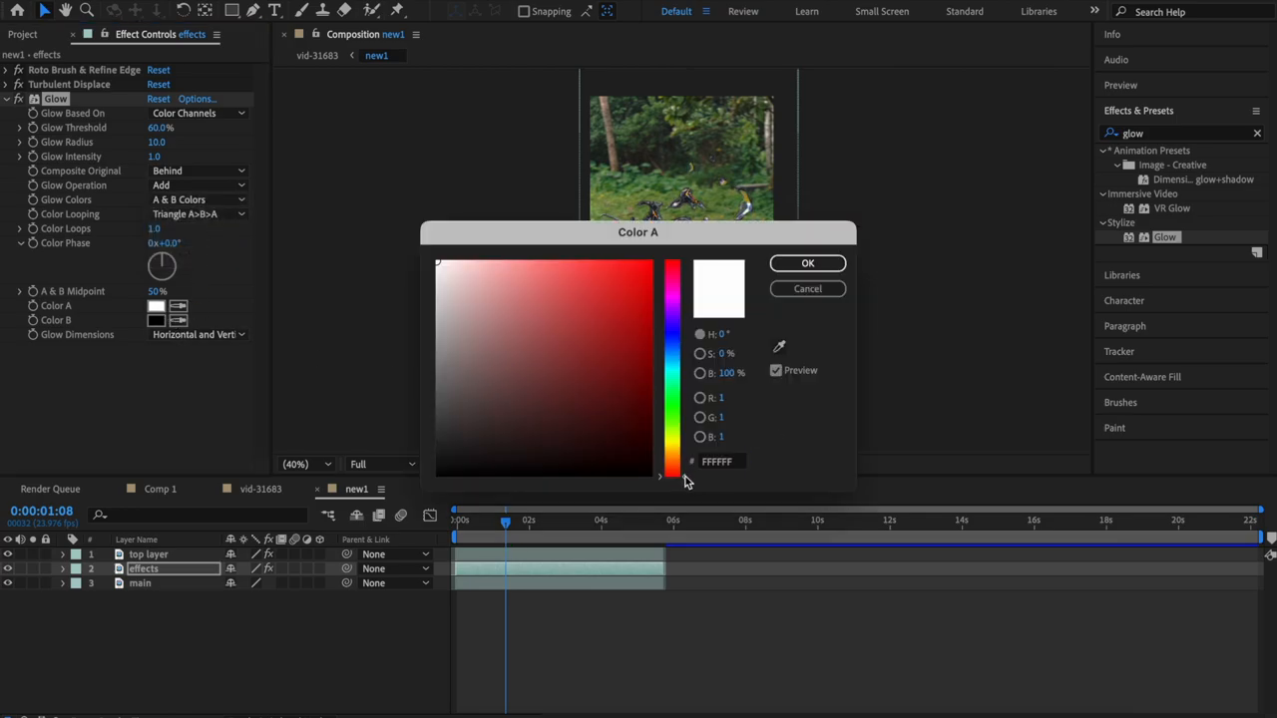
mouse_move(807, 263)
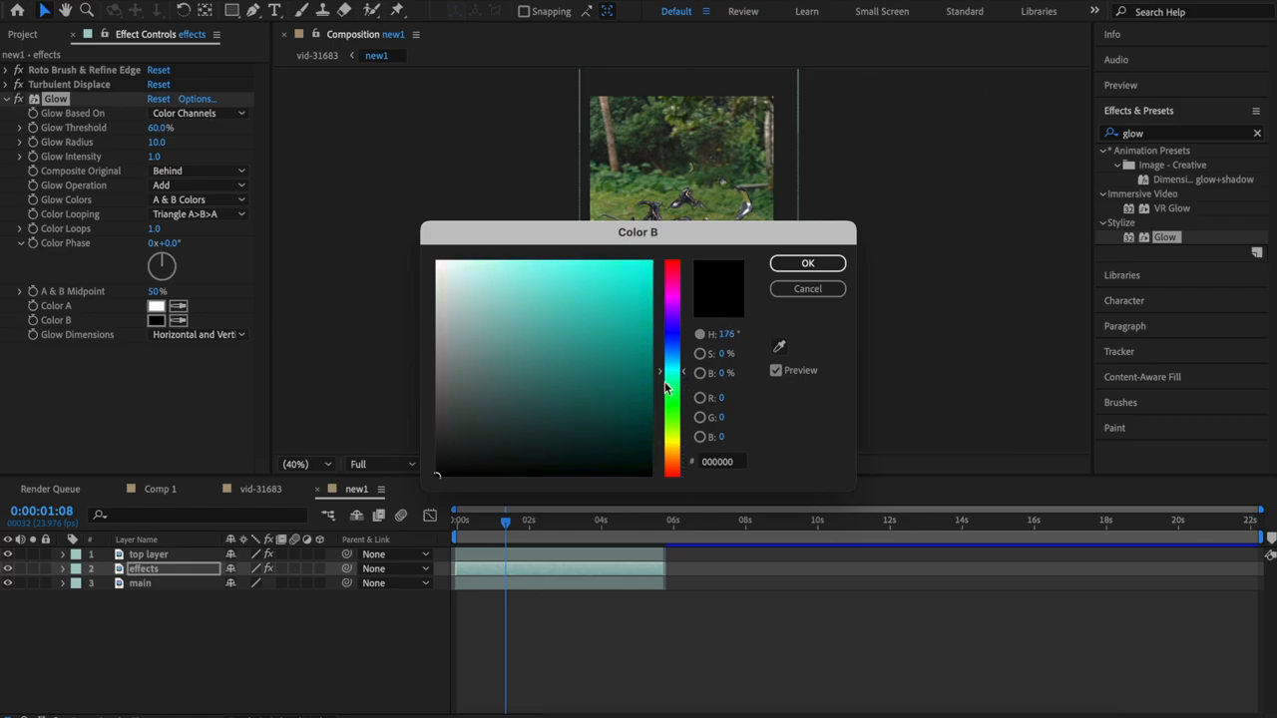
- Pick cyan #00FFEC as the second glow colour and composite the glow behind the original
click(648, 262)
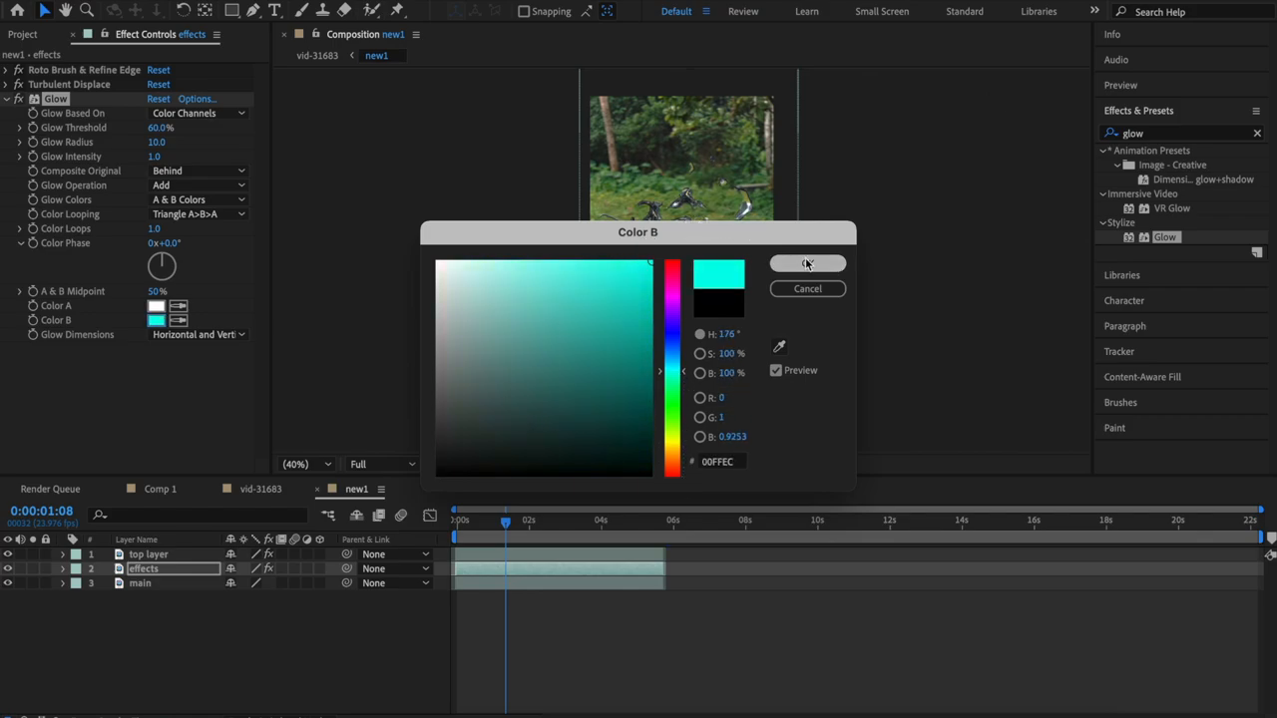
click(808, 263)
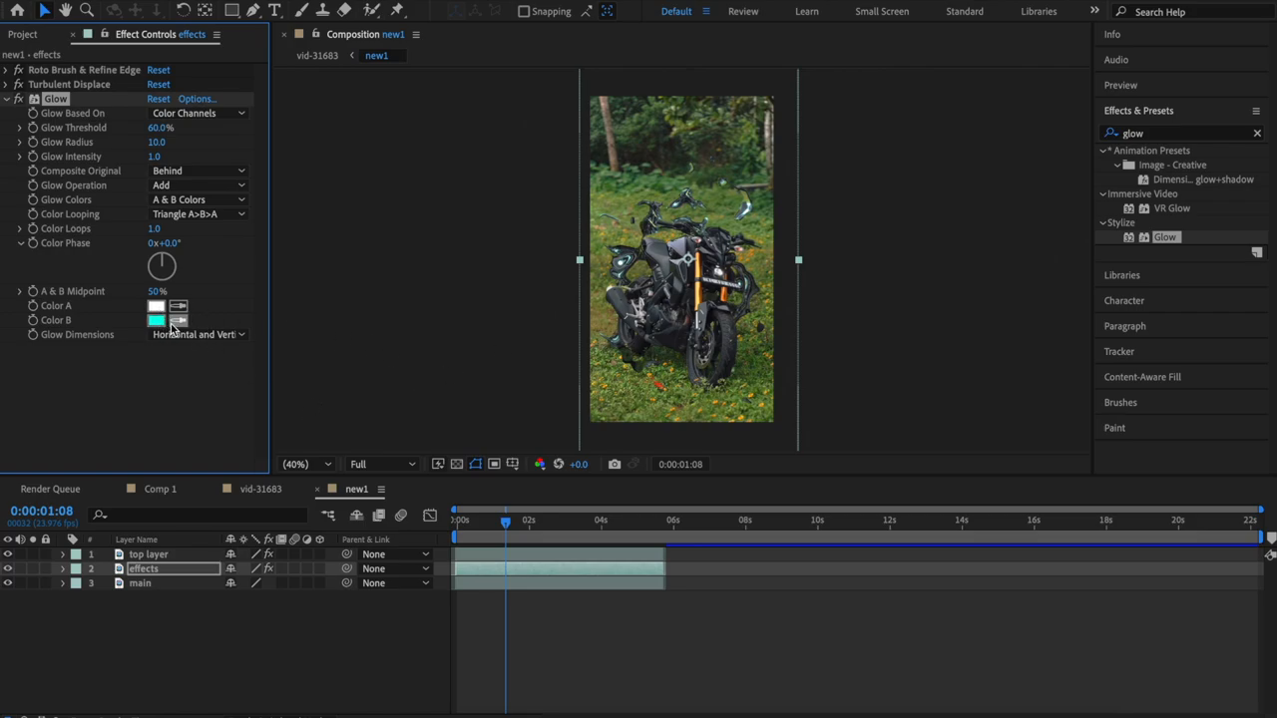
click(156, 320)
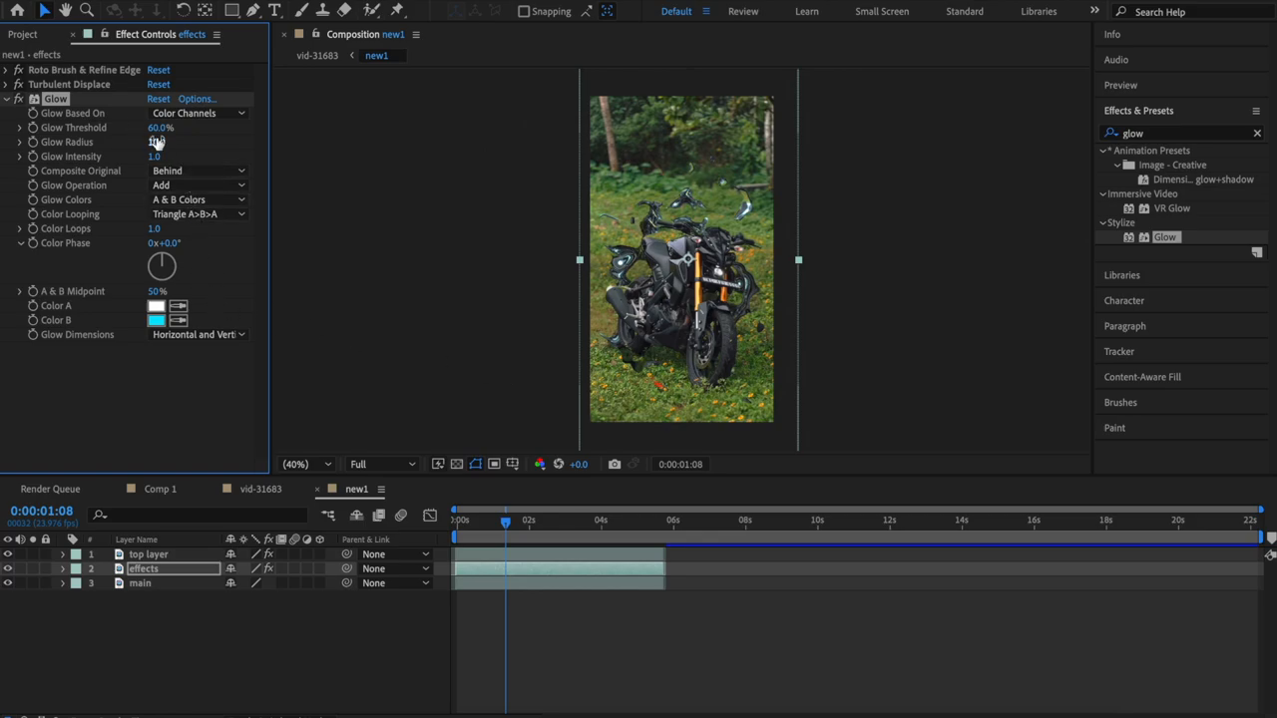
- Scrub the Glow Threshold to about 45% so the bubble fragments glow clearly
drag(160, 128, 128, 127)
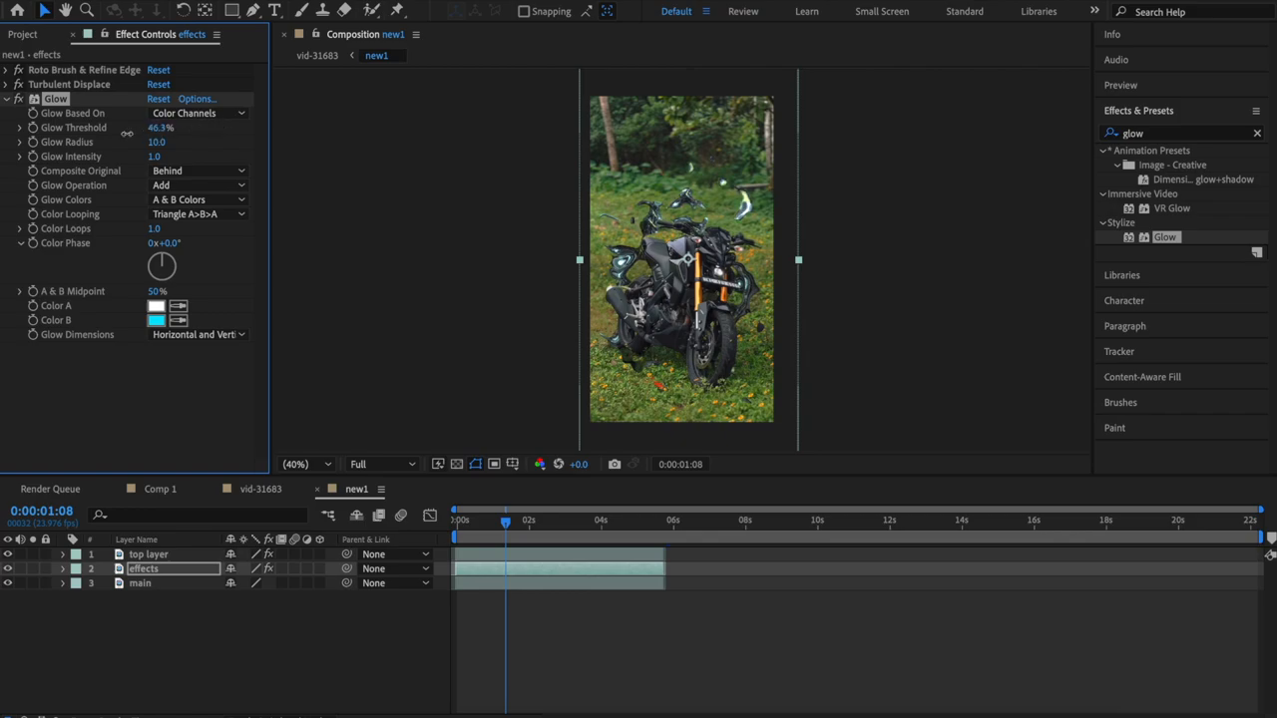
drag(169, 128, 161, 128)
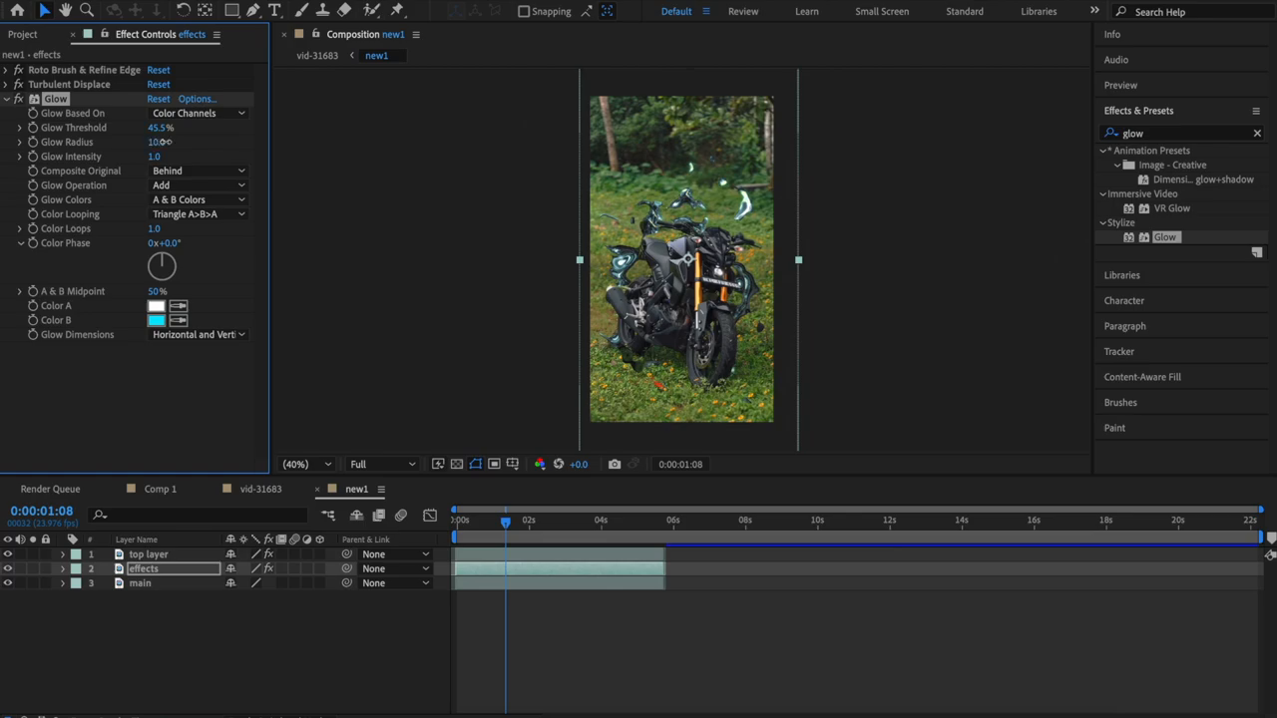
drag(160, 141, 152, 141)
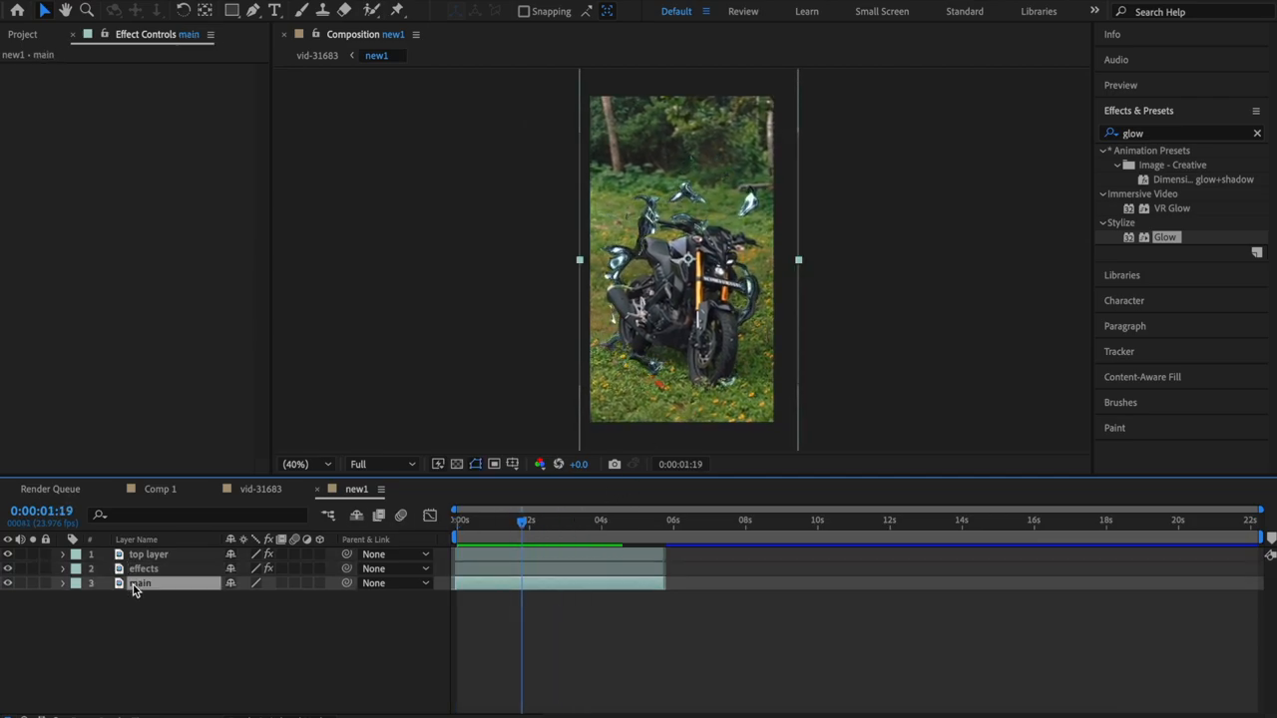
- Duplicate the main layer as 'main 2' and move it to the top of the stack
key(ctrl+d)
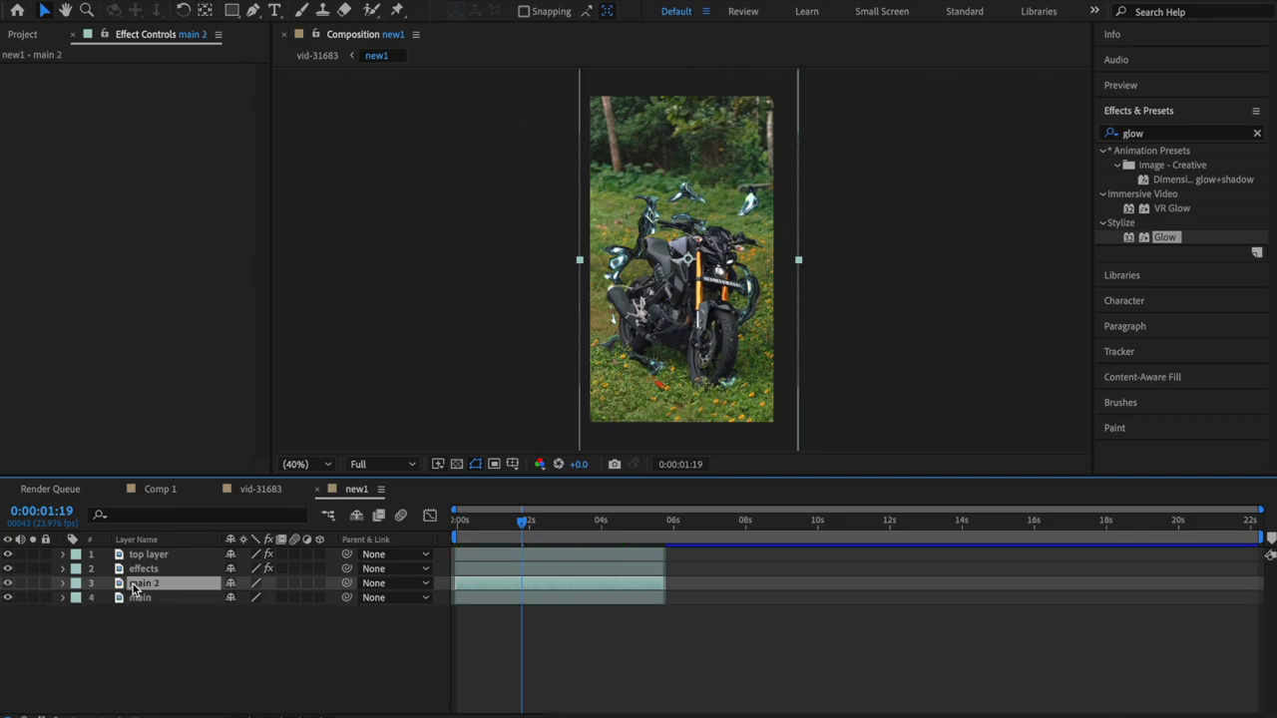
drag(144, 583, 144, 555)
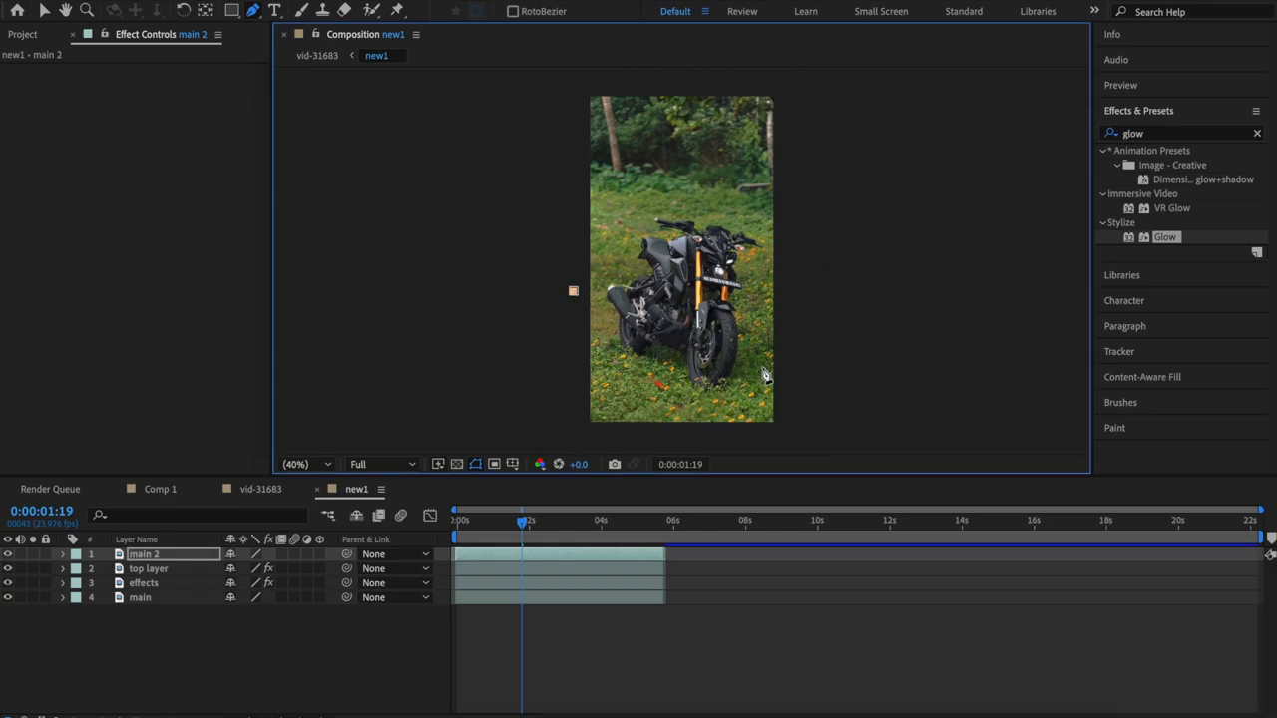
- Zoom out the viewer and start the Pen-tool mask path below the frame
drag(573, 292, 788, 379)
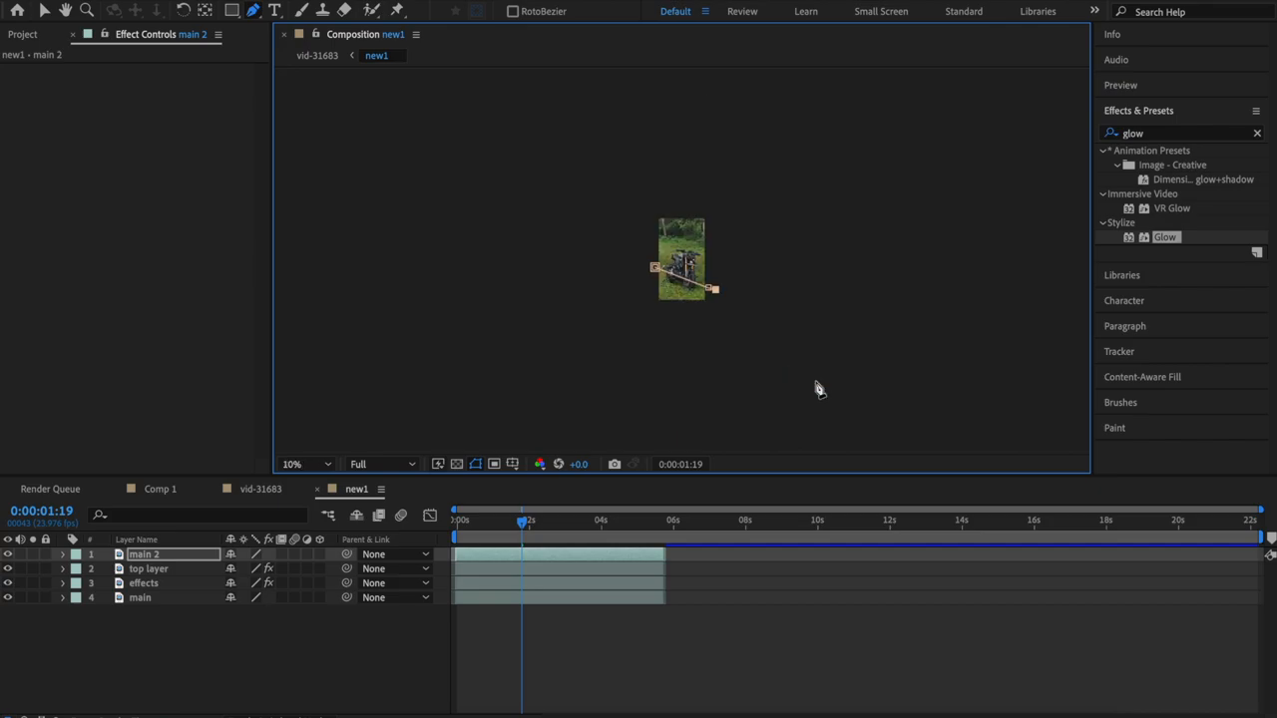
drag(710, 289, 718, 321)
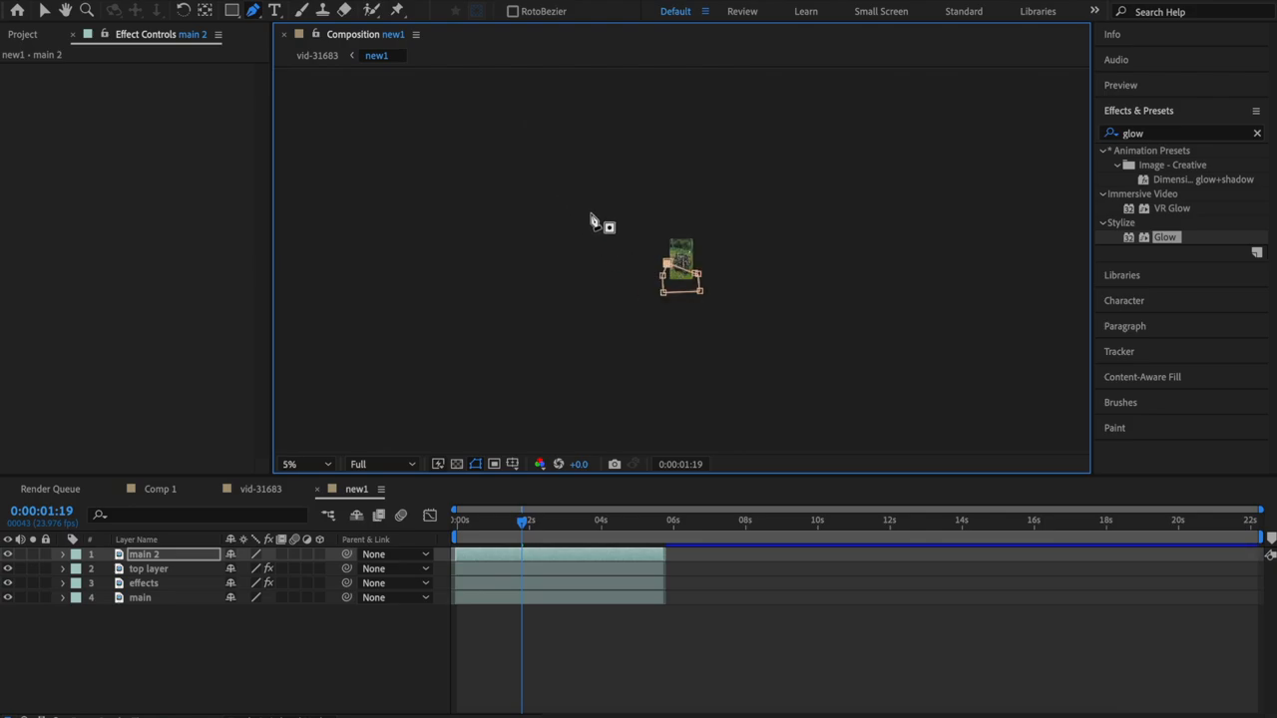
click(304, 463)
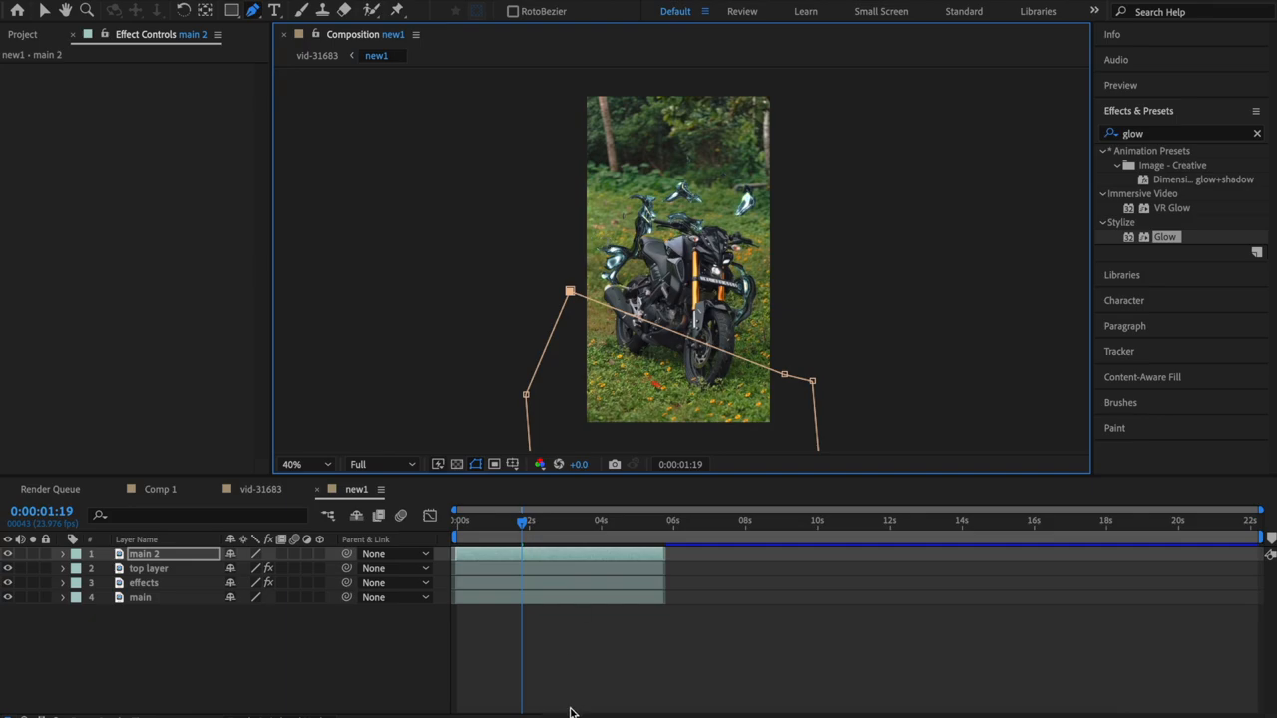